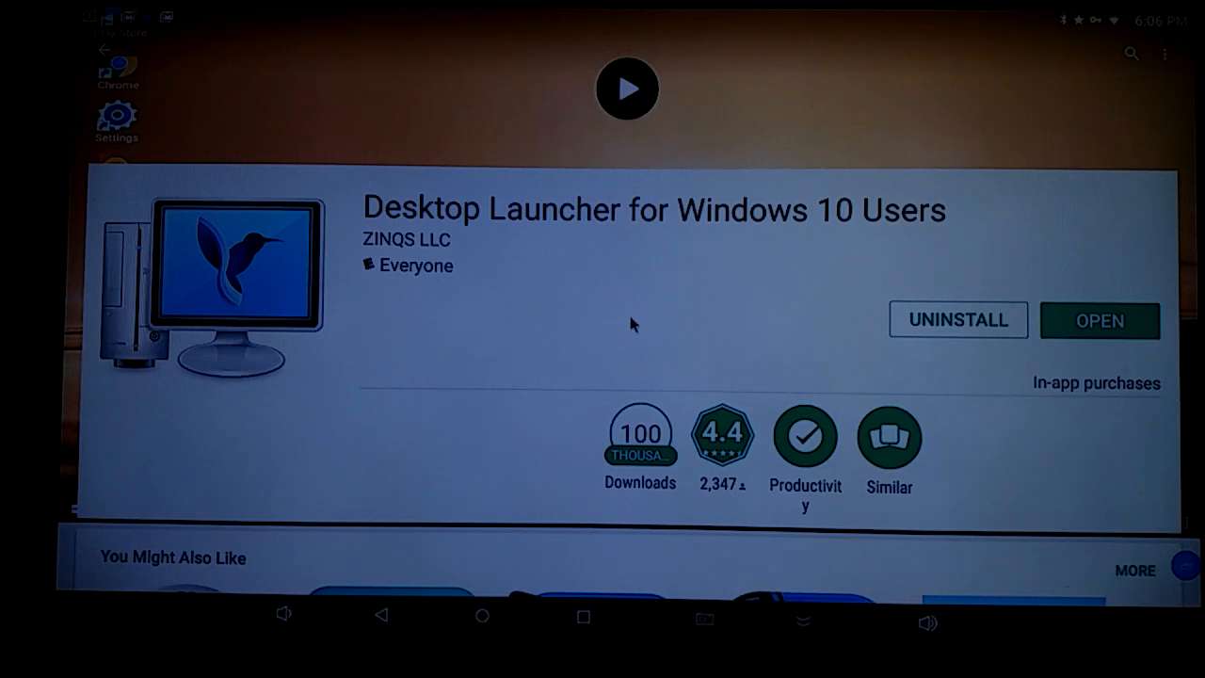
pyautogui.moveTo(885, 309)
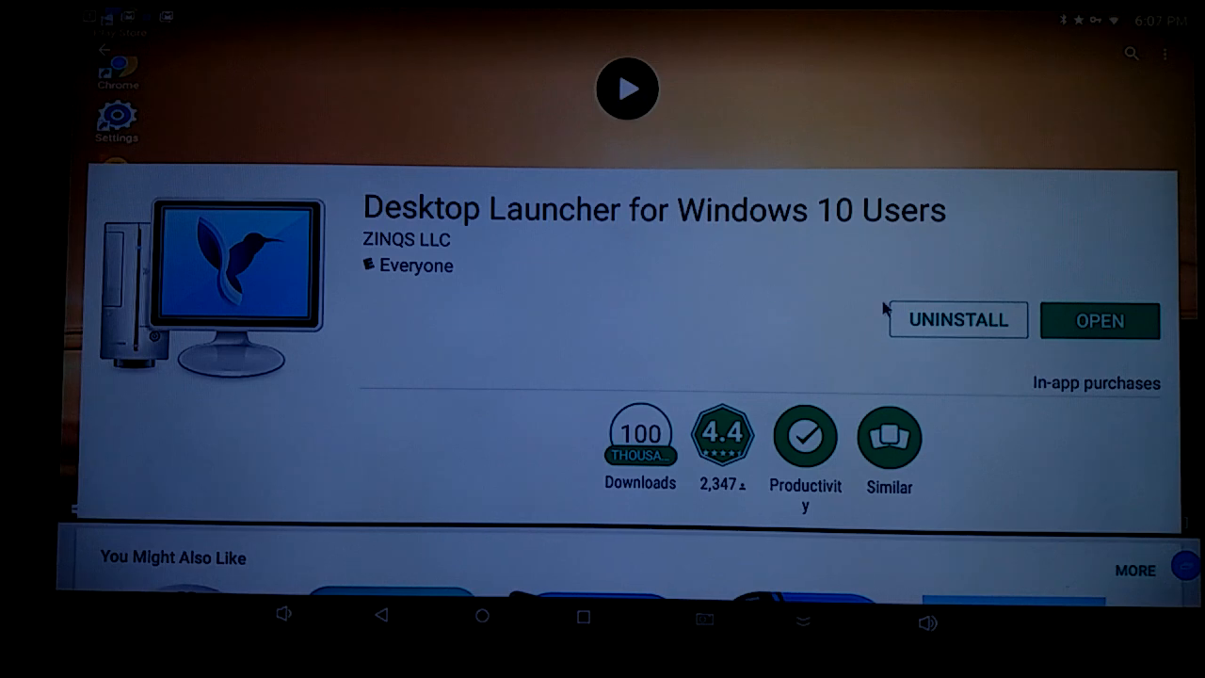
pyautogui.moveTo(1081, 290)
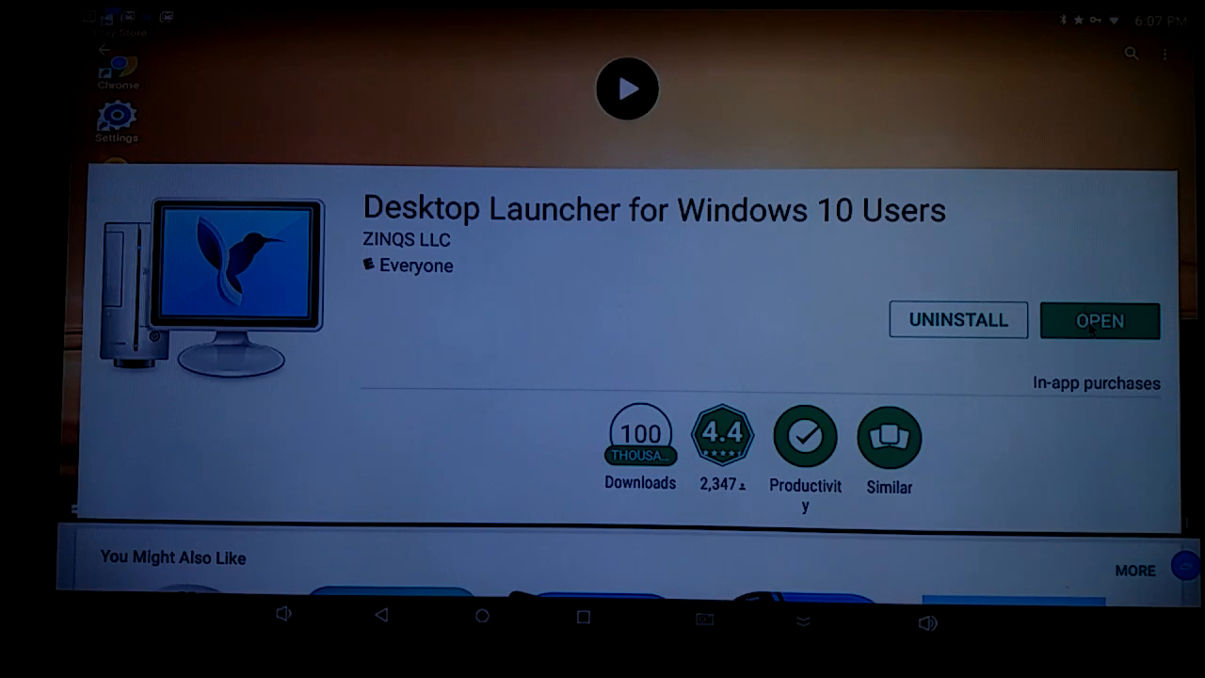
# Launch Desktop Launcher for Windows 10 Users from its Play Store page.
pyautogui.click(1099, 320)
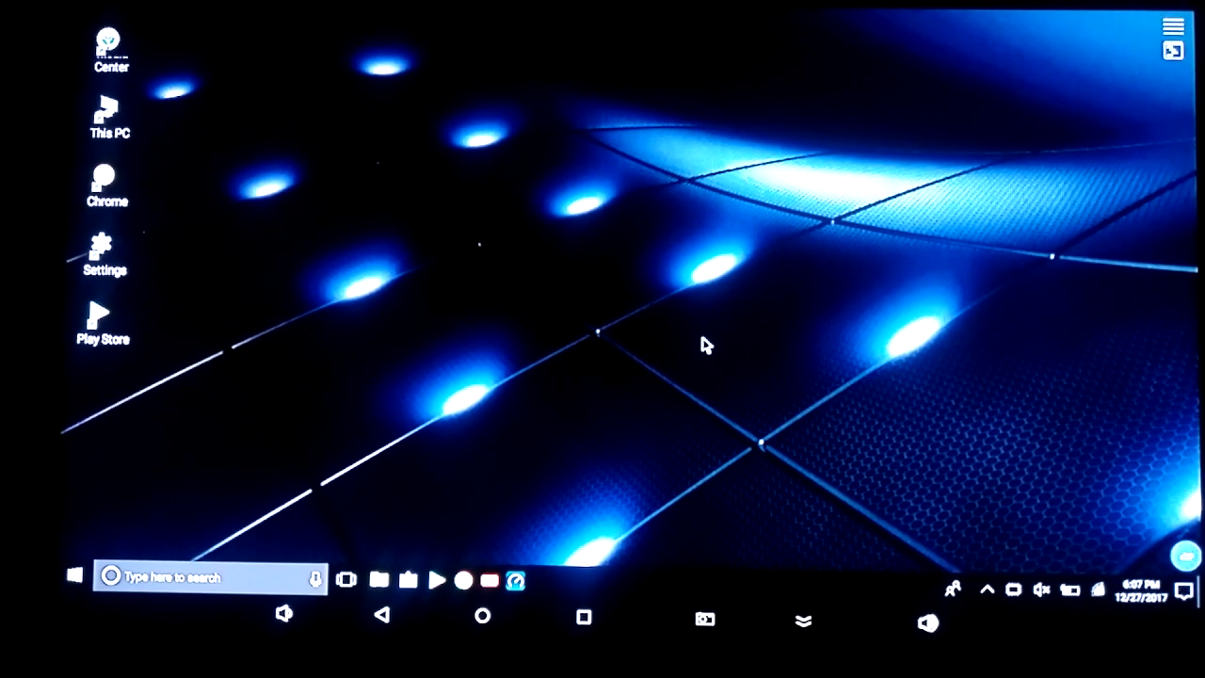
pyautogui.moveTo(237, 331)
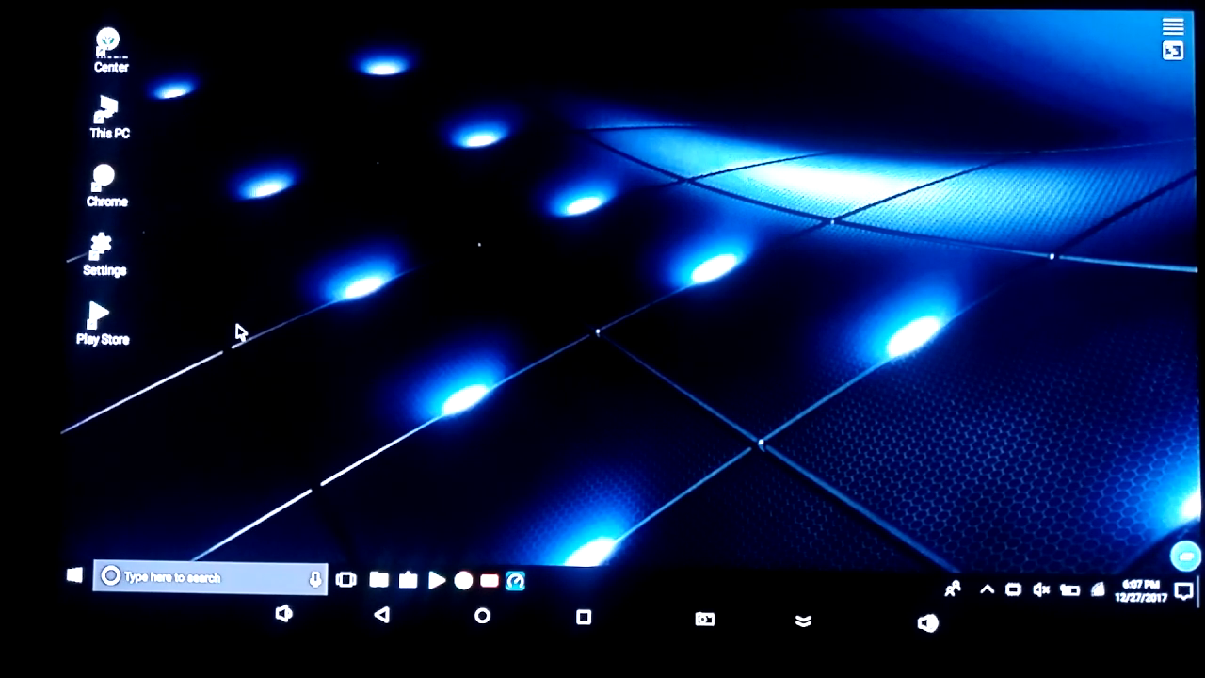
pyautogui.moveTo(151, 561)
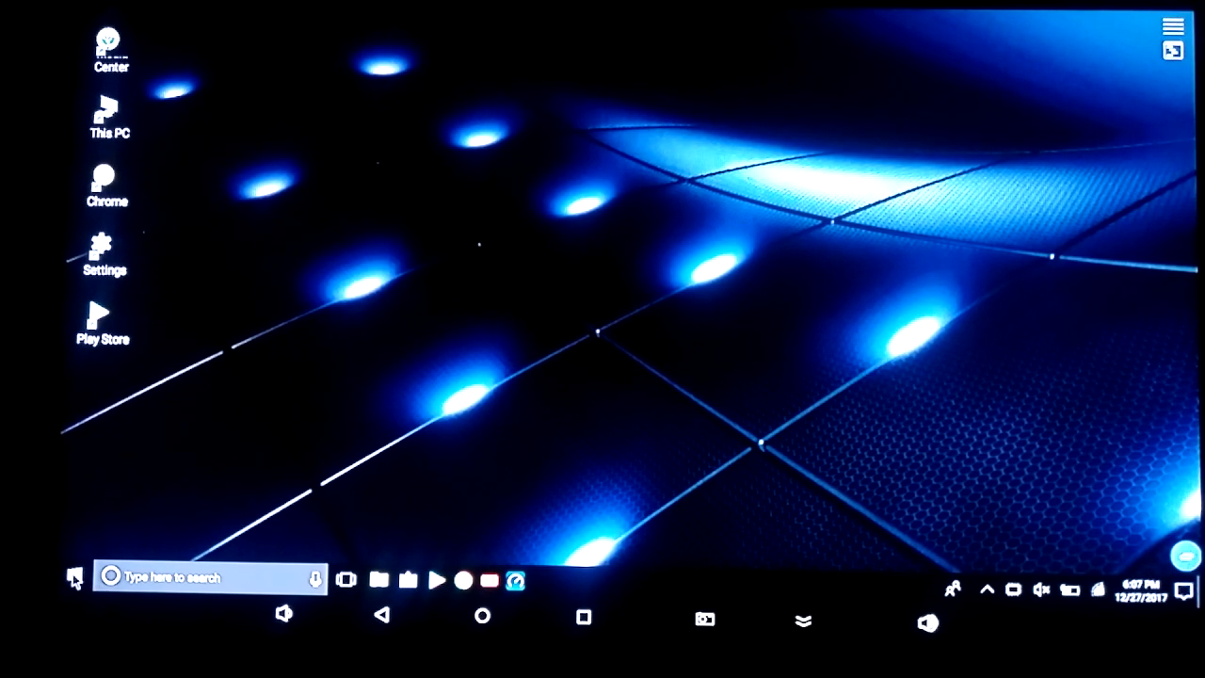
pyautogui.click(75, 576)
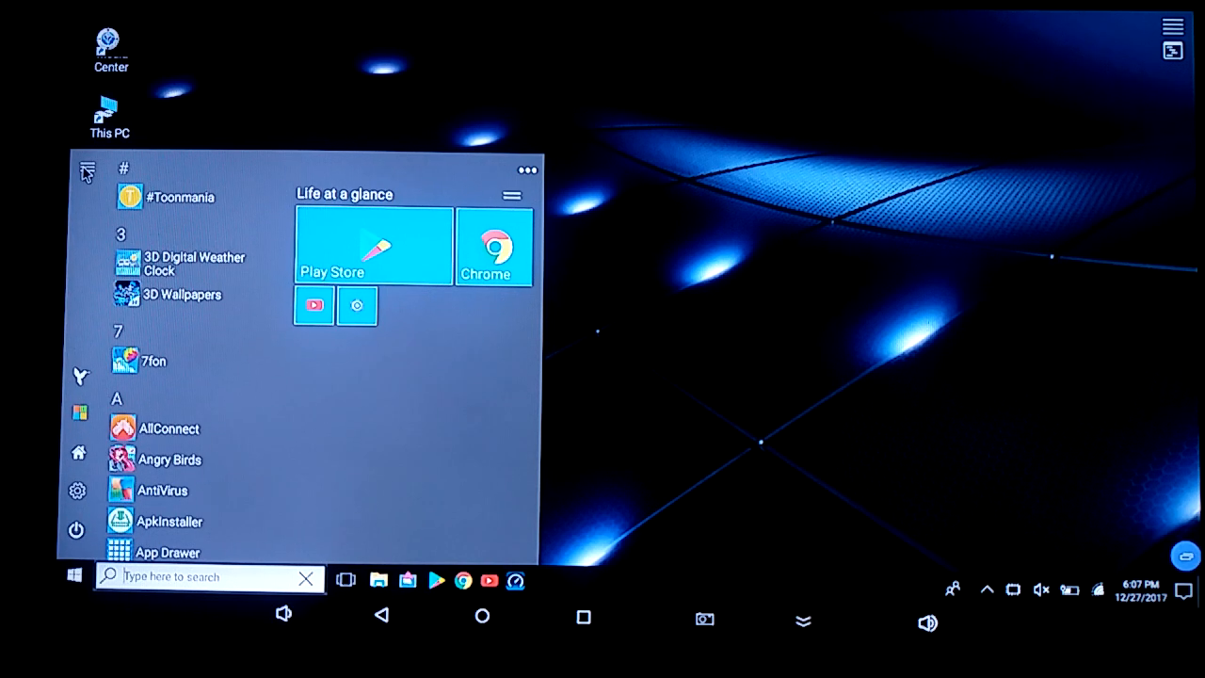
pyautogui.click(87, 170)
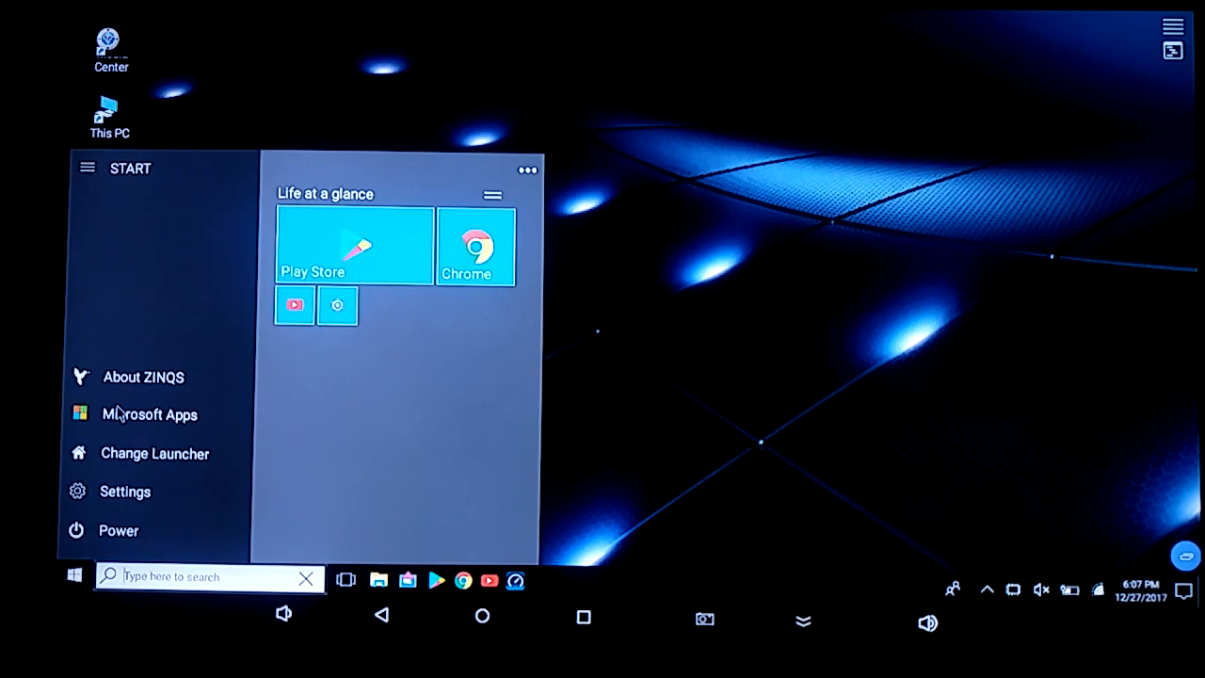
pyautogui.click(143, 376)
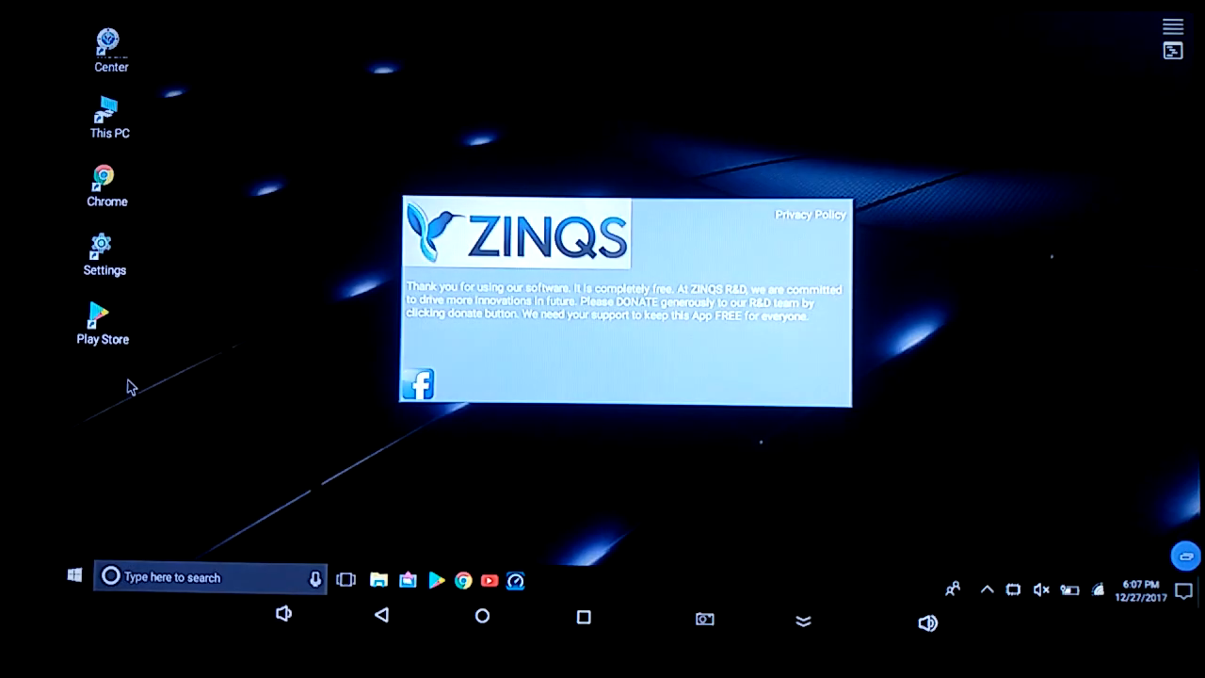
pyautogui.moveTo(546, 343)
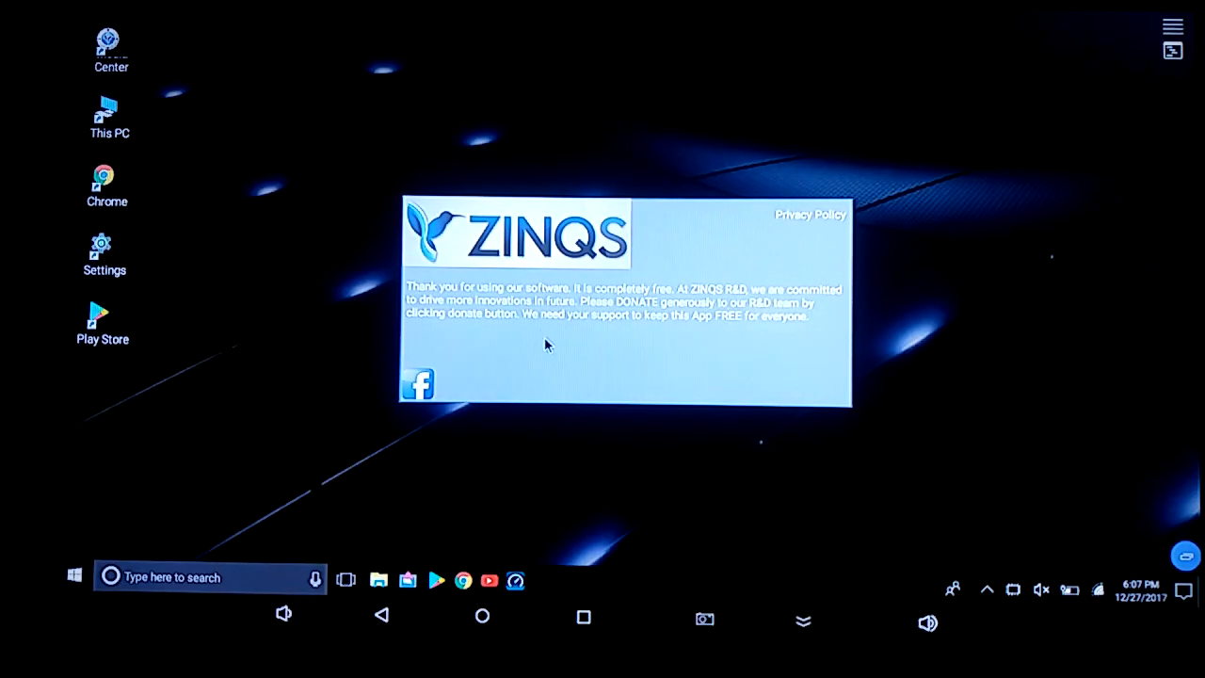
pyautogui.moveTo(583, 320)
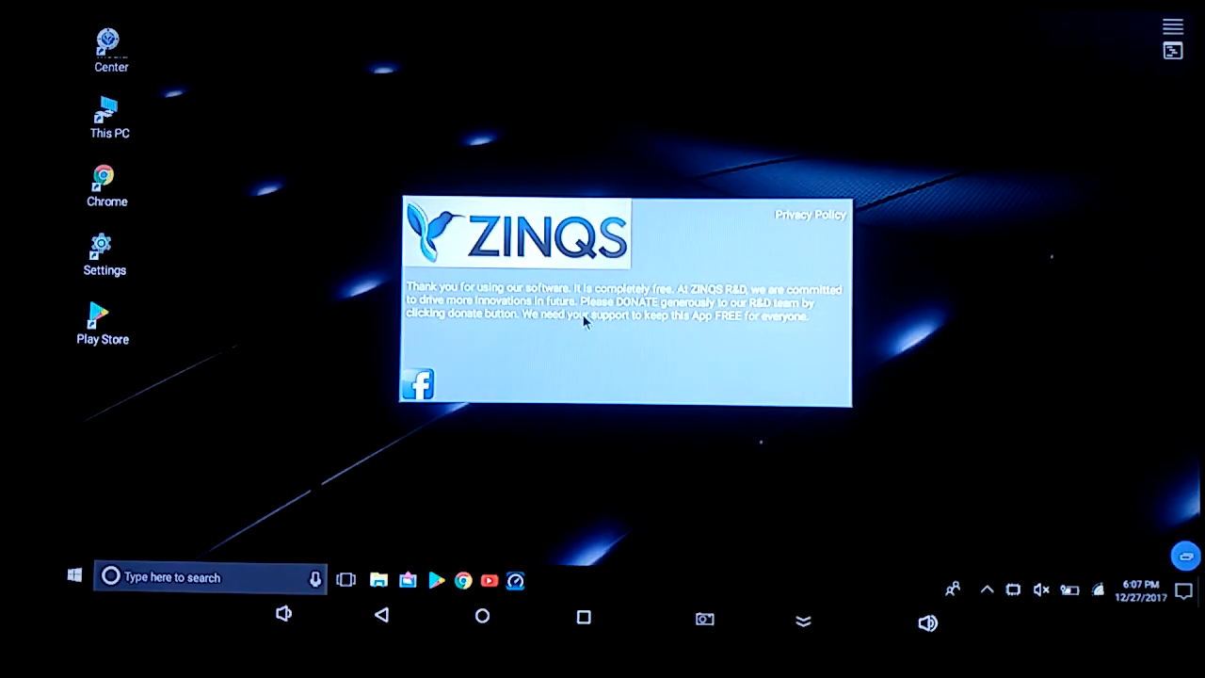
pyautogui.moveTo(553, 329)
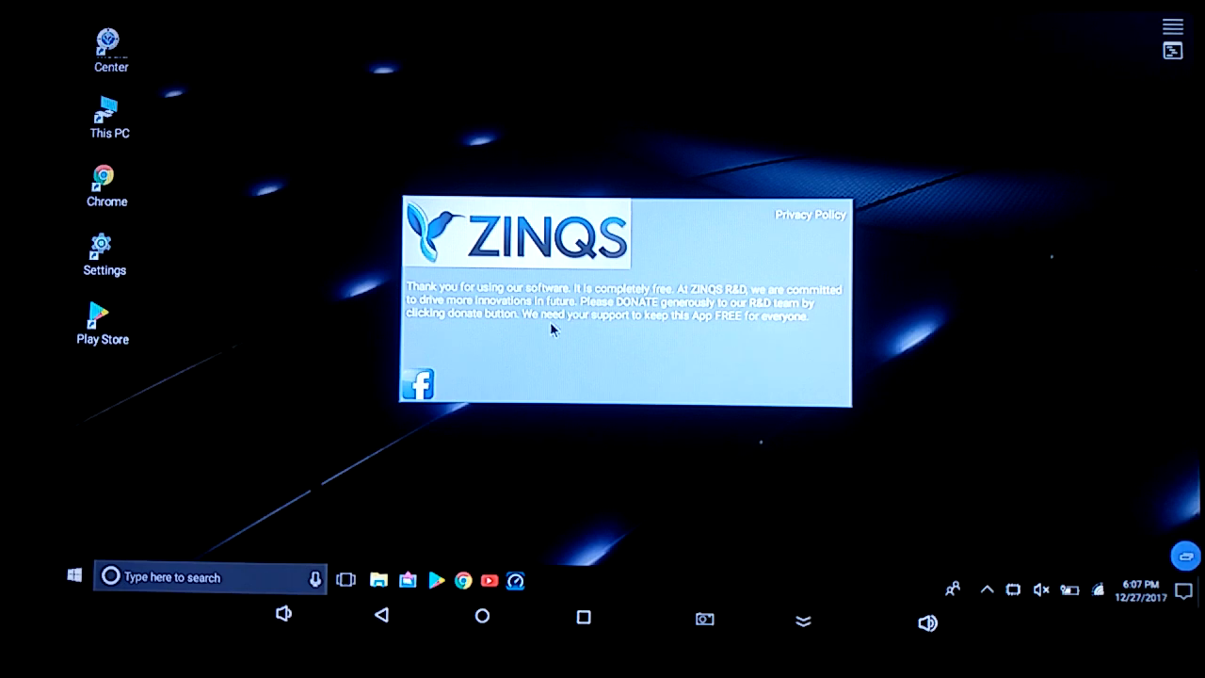
pyautogui.moveTo(392, 396)
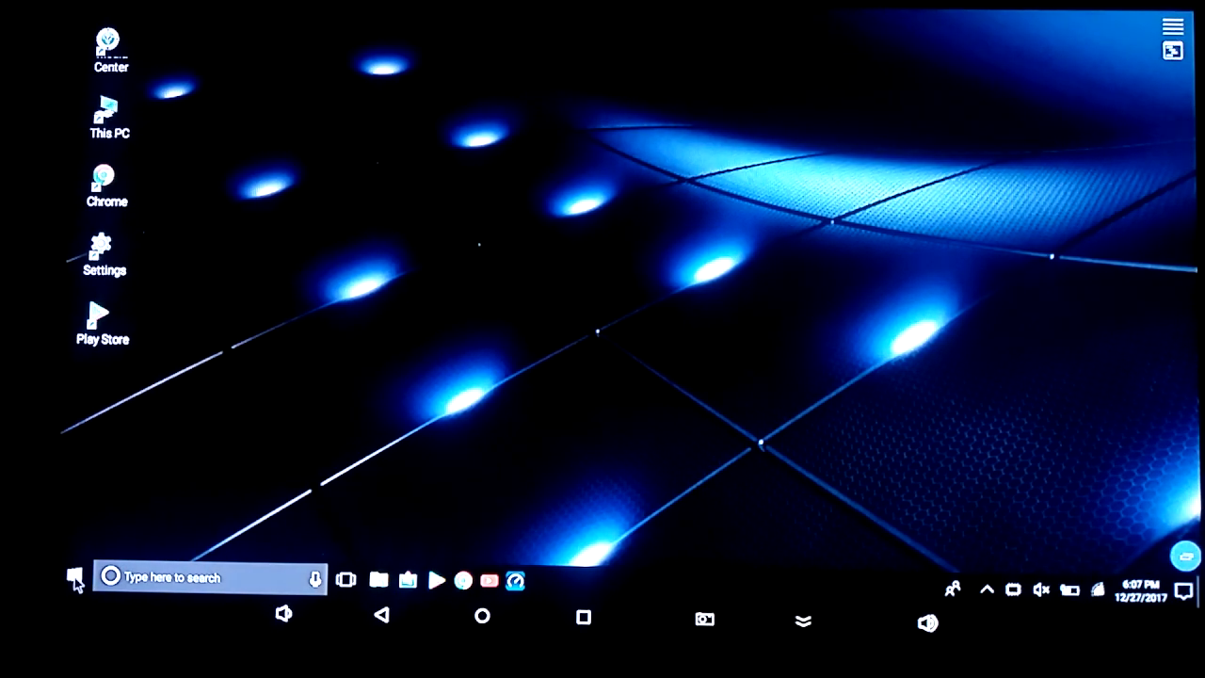
pyautogui.click(73, 576)
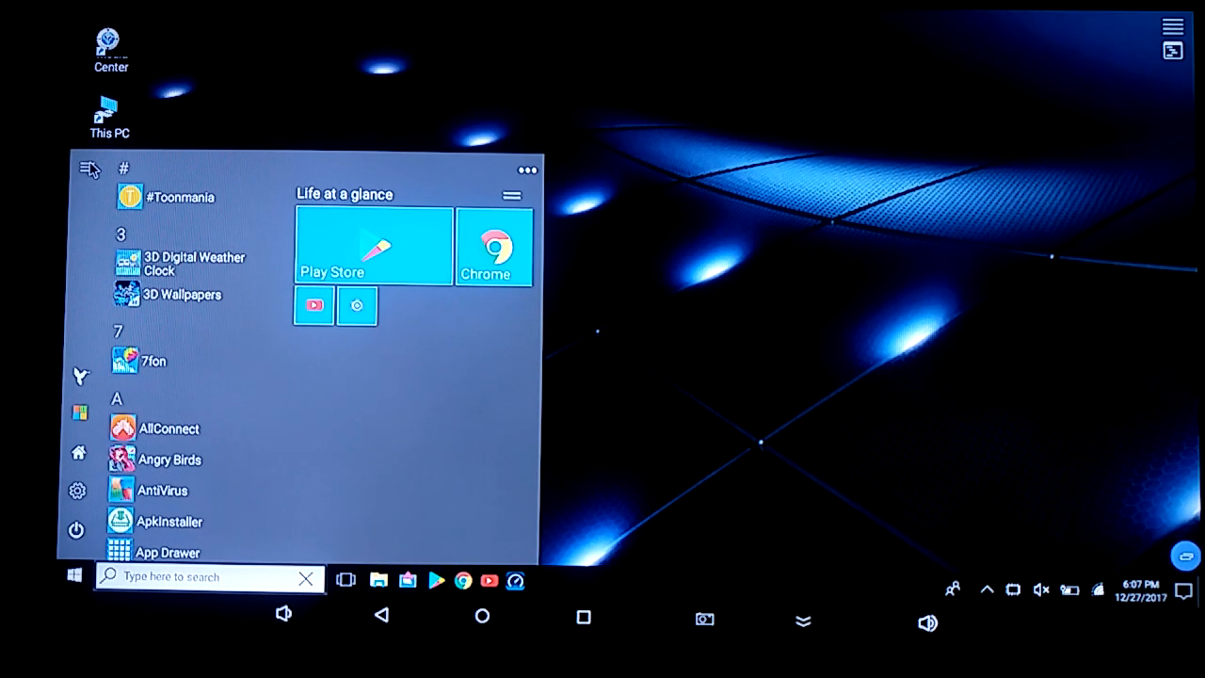
pyautogui.click(87, 167)
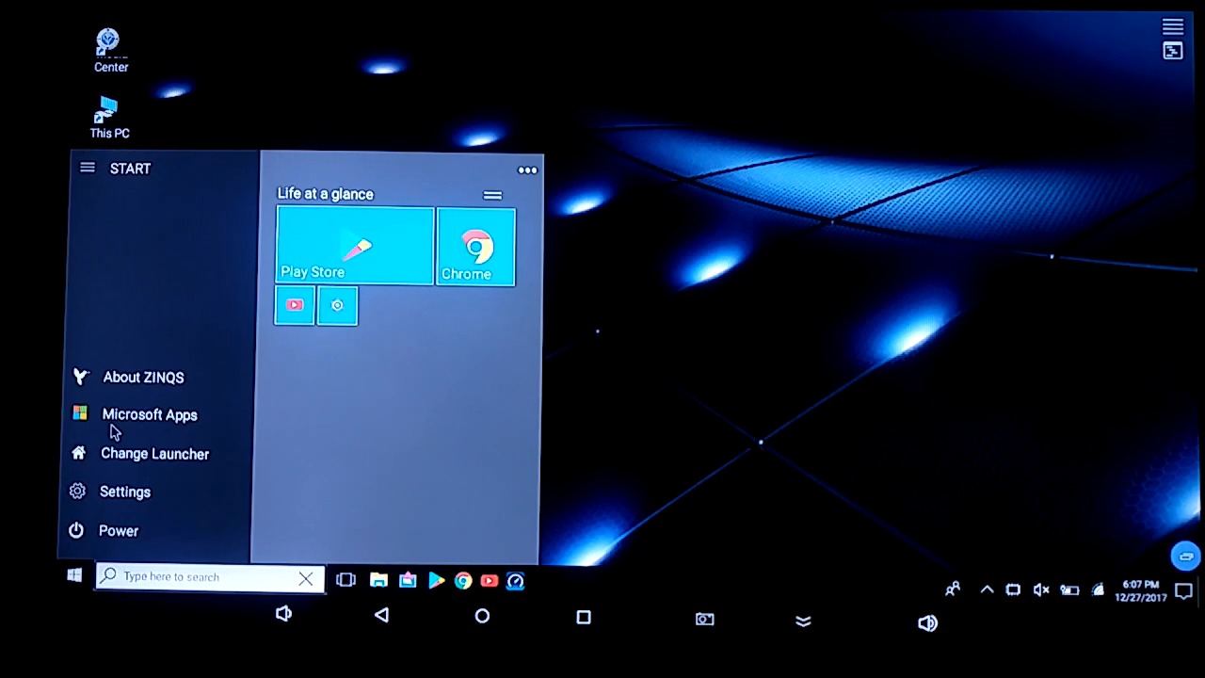
pyautogui.moveTo(86, 417)
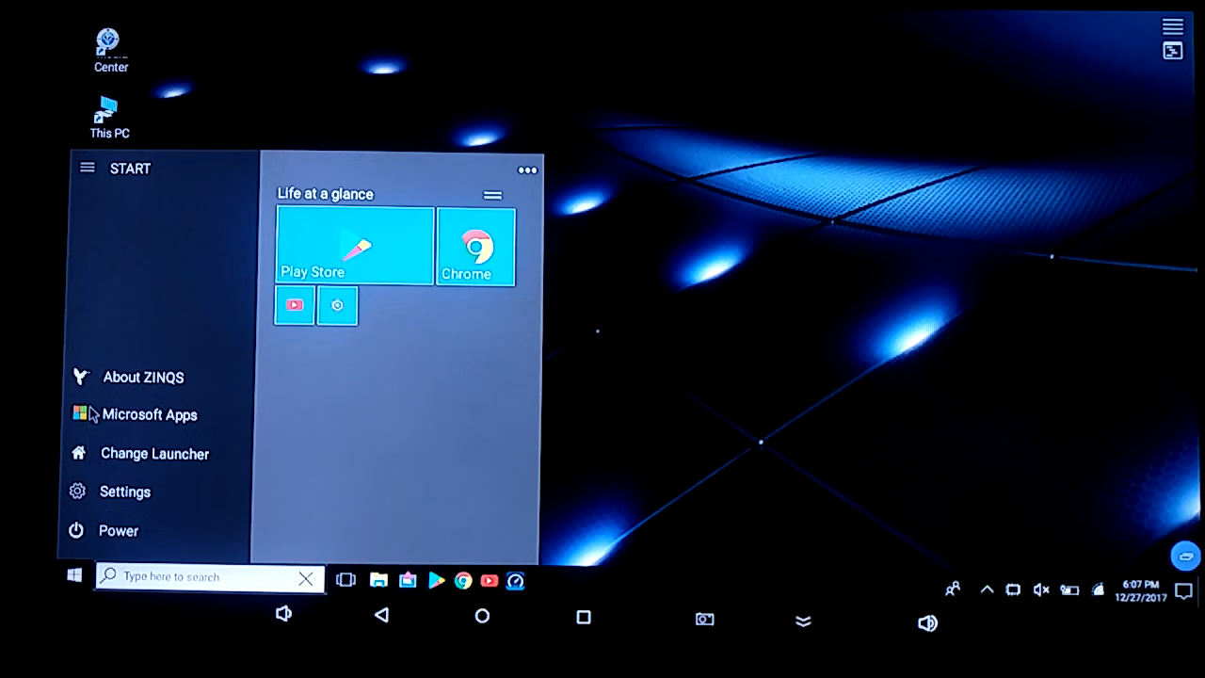
pyautogui.moveTo(122, 424)
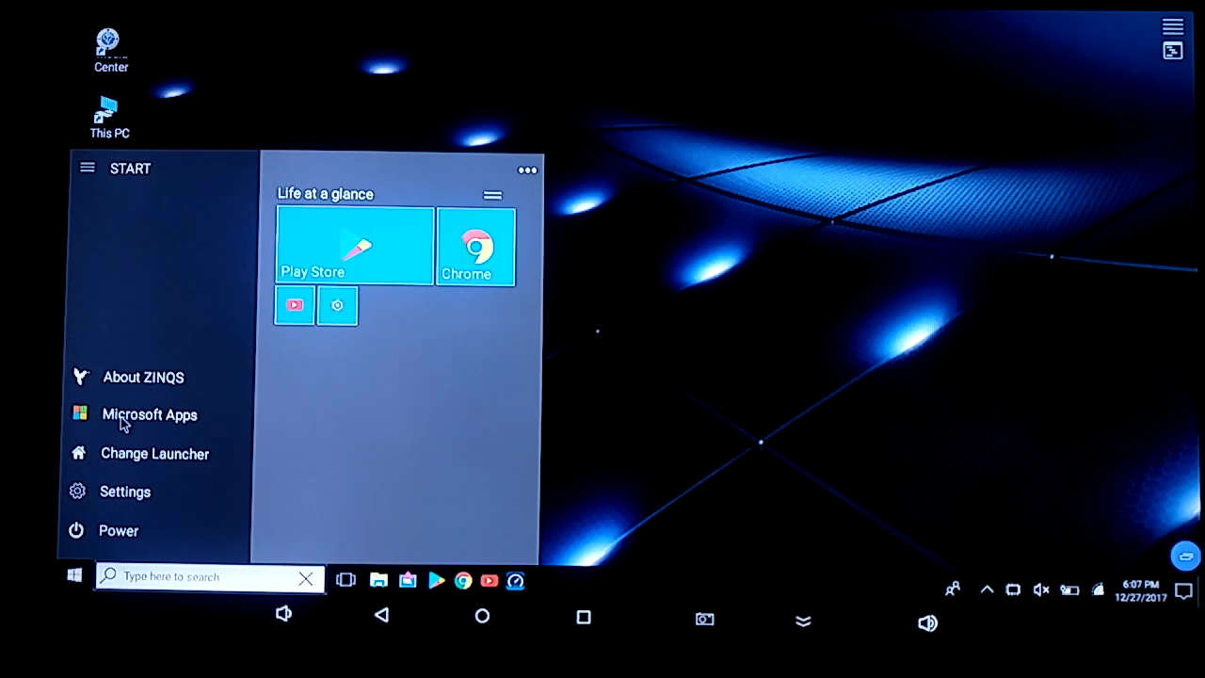
pyautogui.moveTo(128, 402)
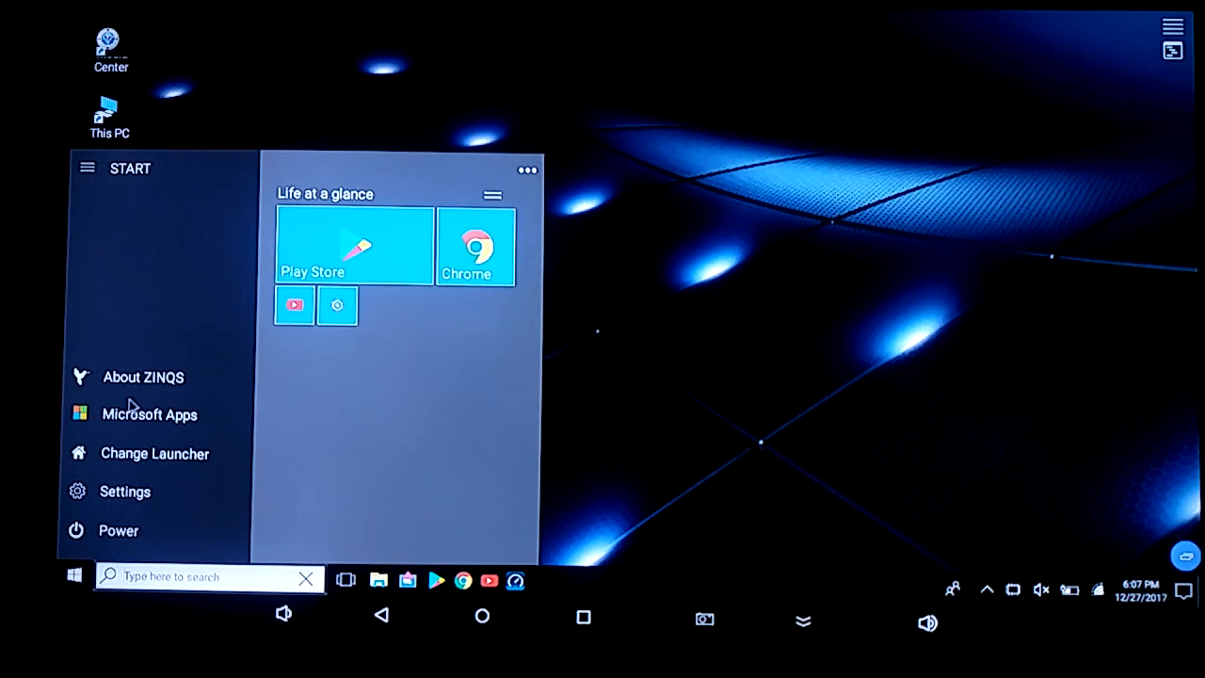
pyautogui.moveTo(141, 414)
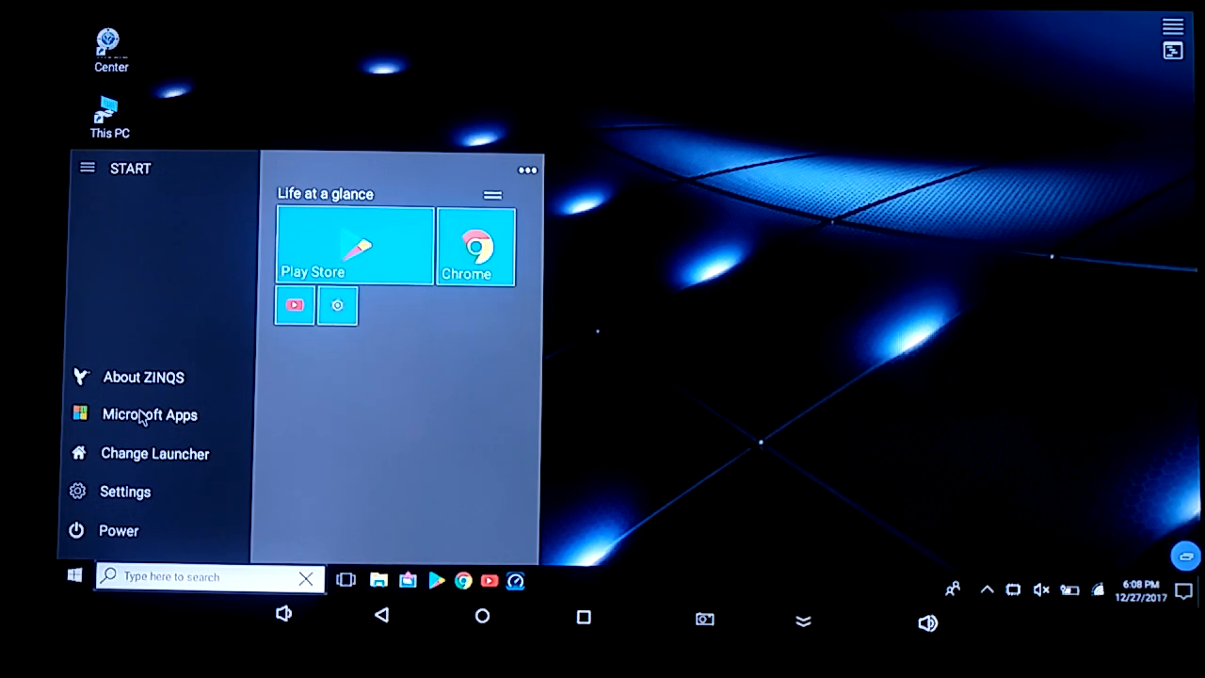
pyautogui.moveTo(139, 454)
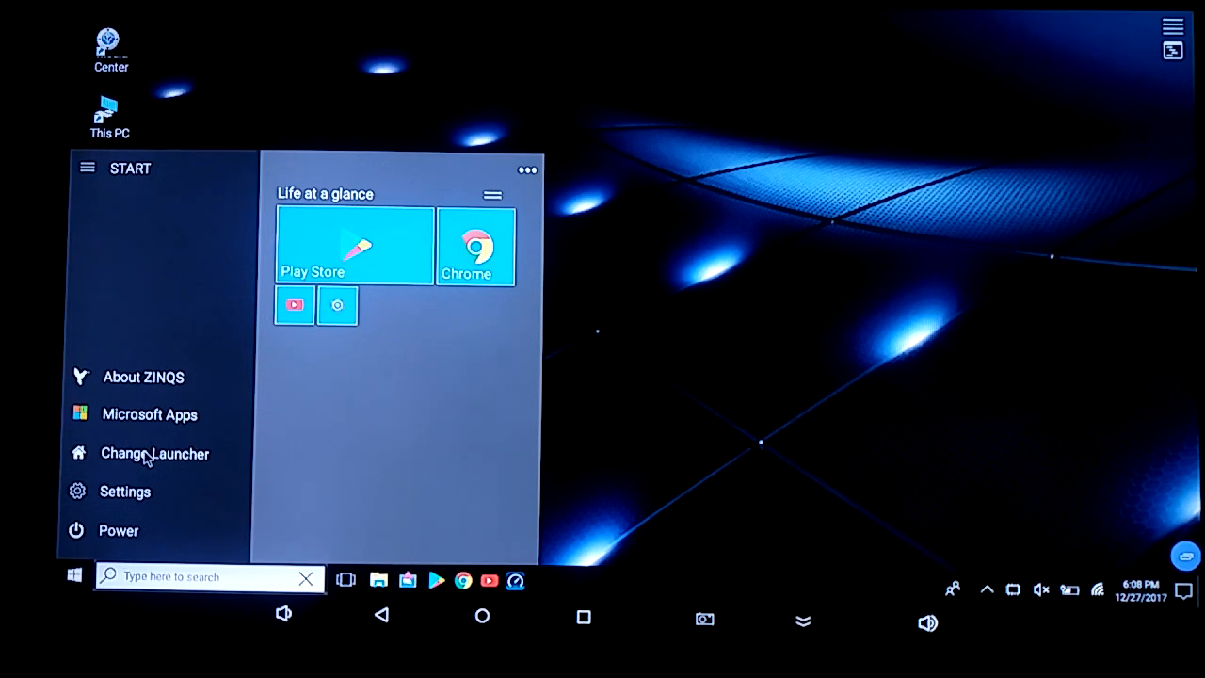
pyautogui.moveTo(136, 537)
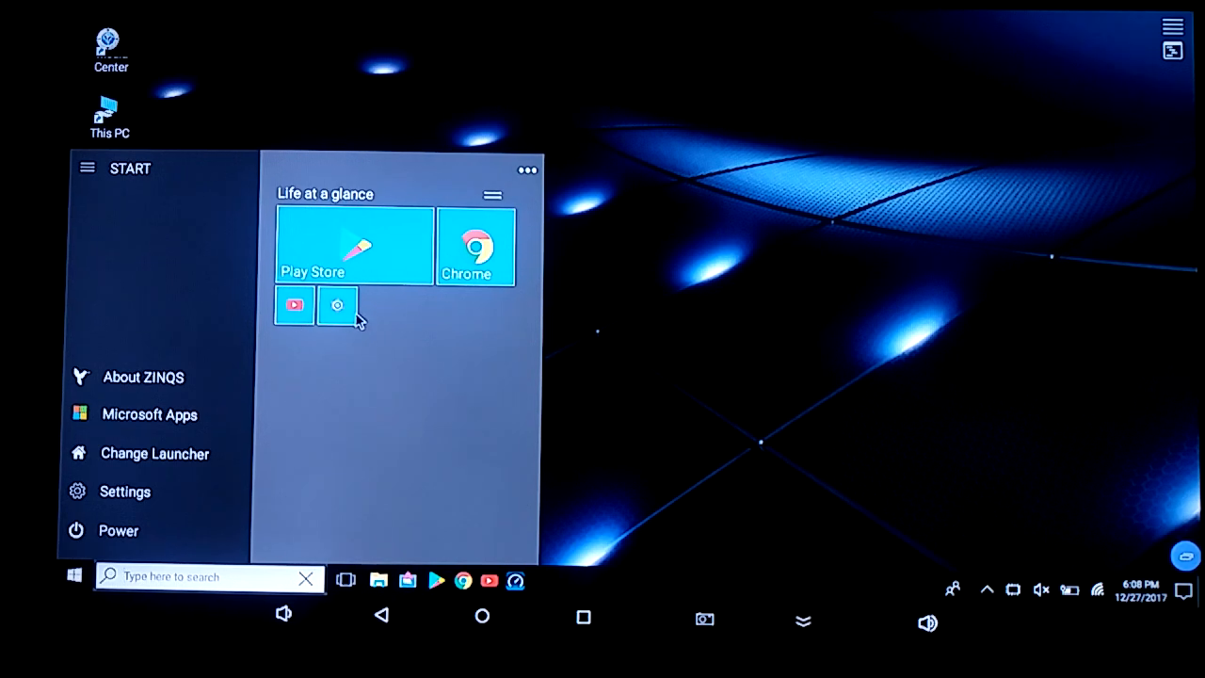
pyautogui.moveTo(354, 249)
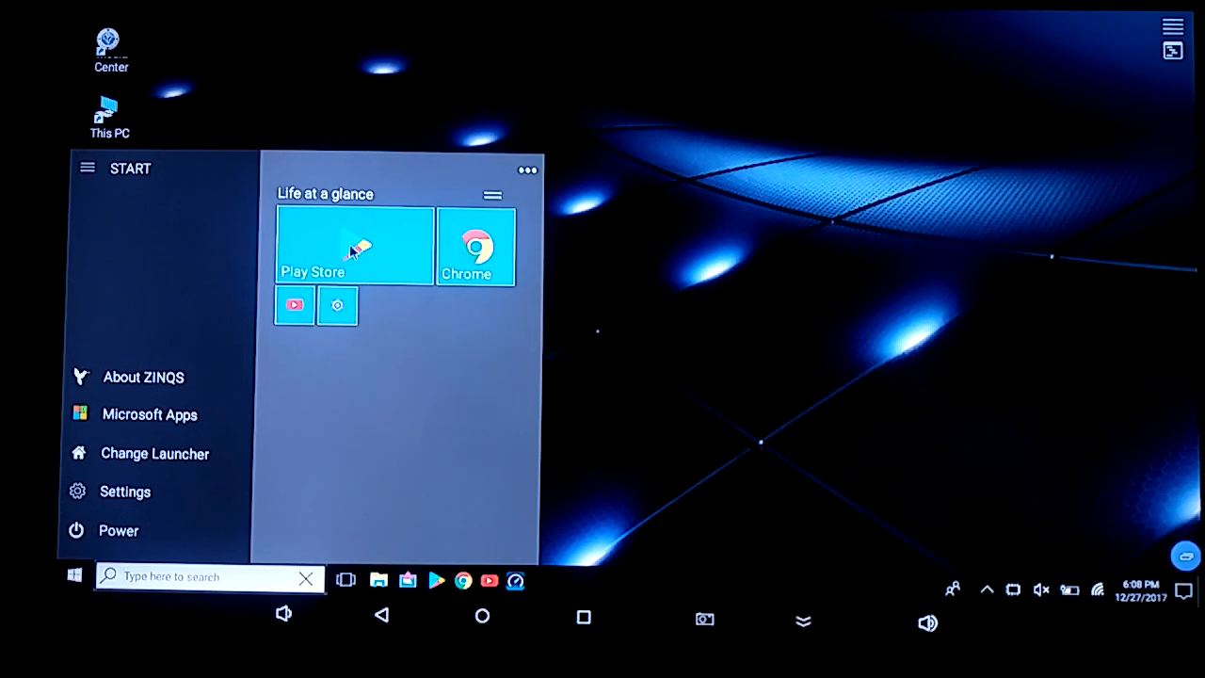
pyautogui.moveTo(395, 324)
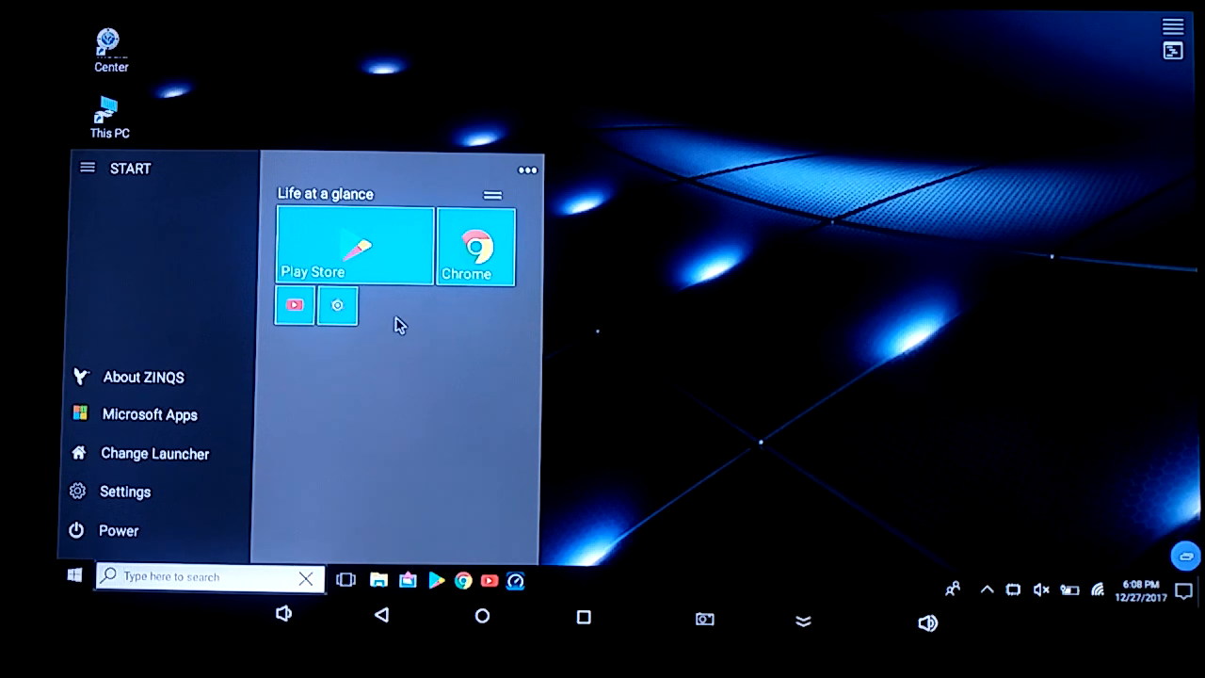
pyautogui.moveTo(456, 406)
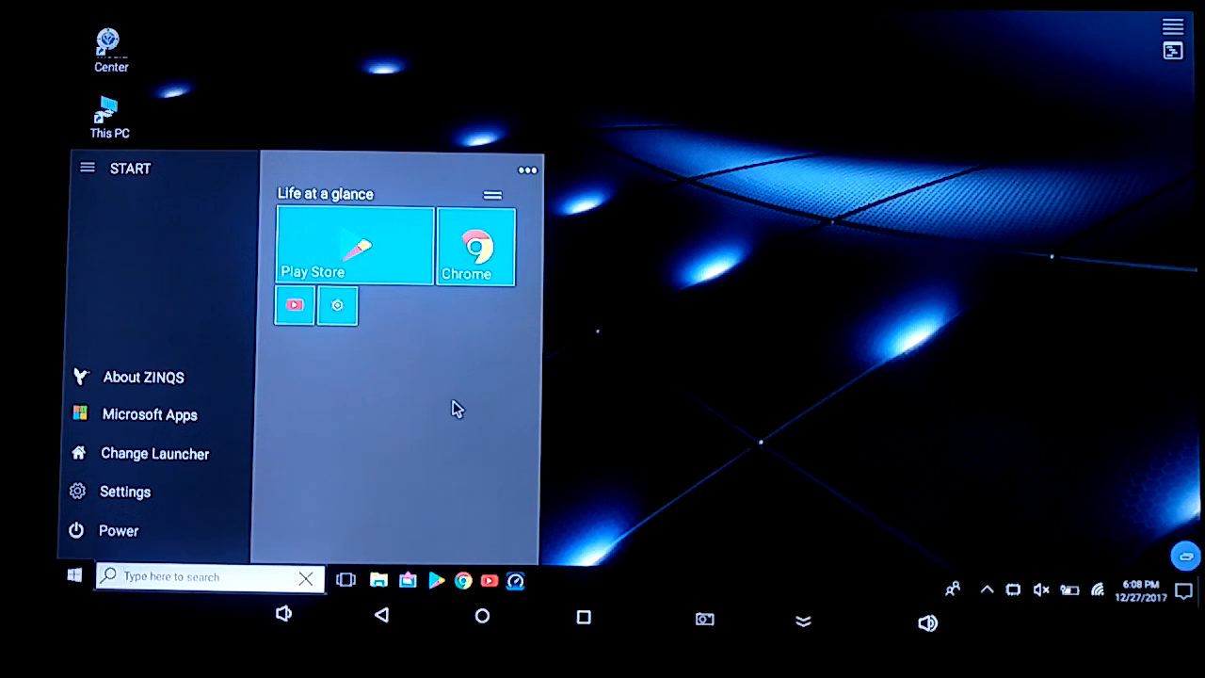
pyautogui.moveTo(420, 337)
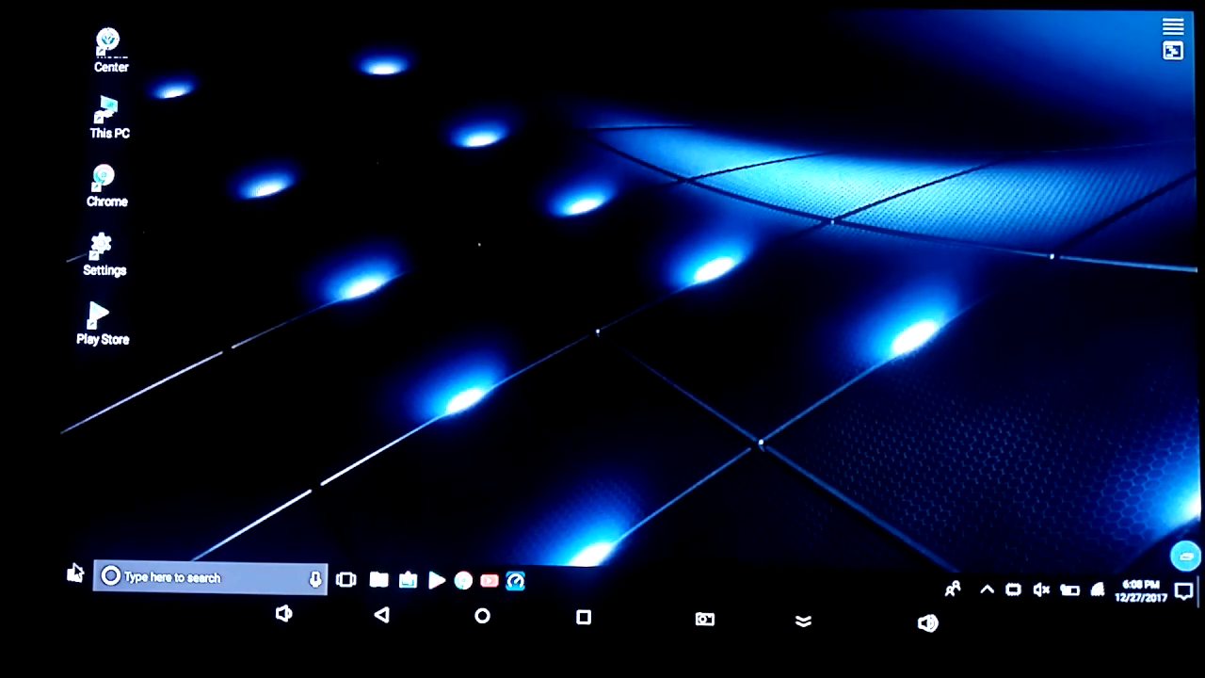
# Scroll the Start menu app list to its end, then return to the desktop.
pyautogui.click(78, 576)
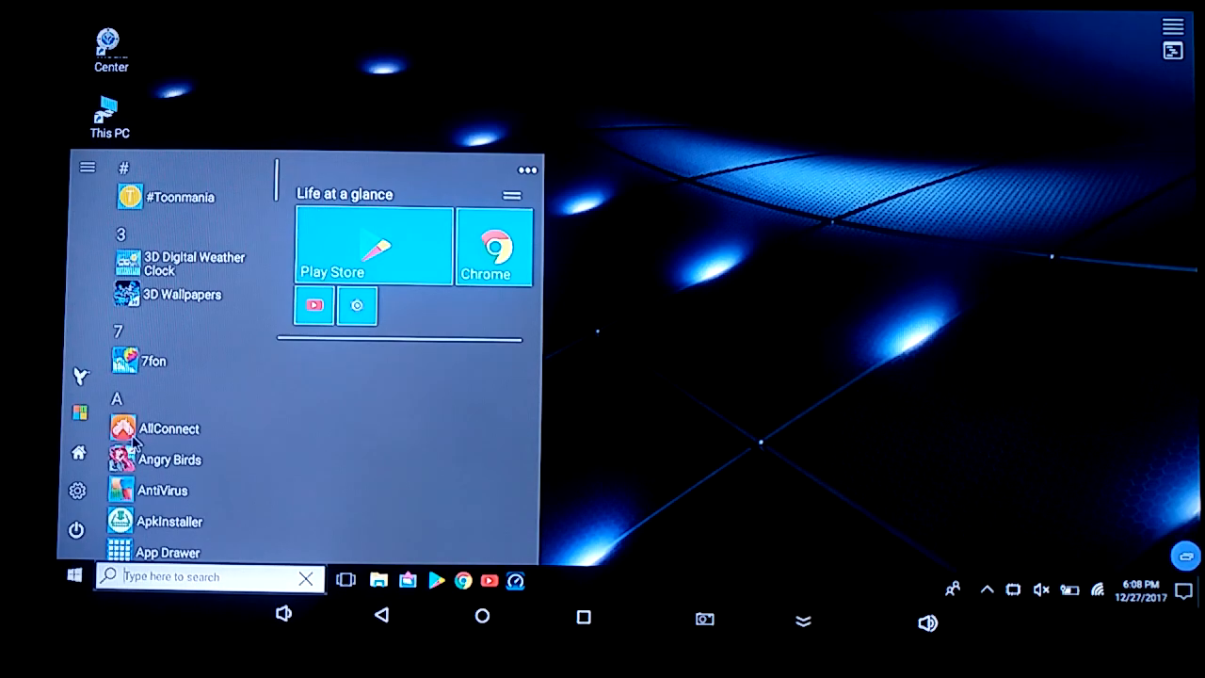
pyautogui.scroll(-3)
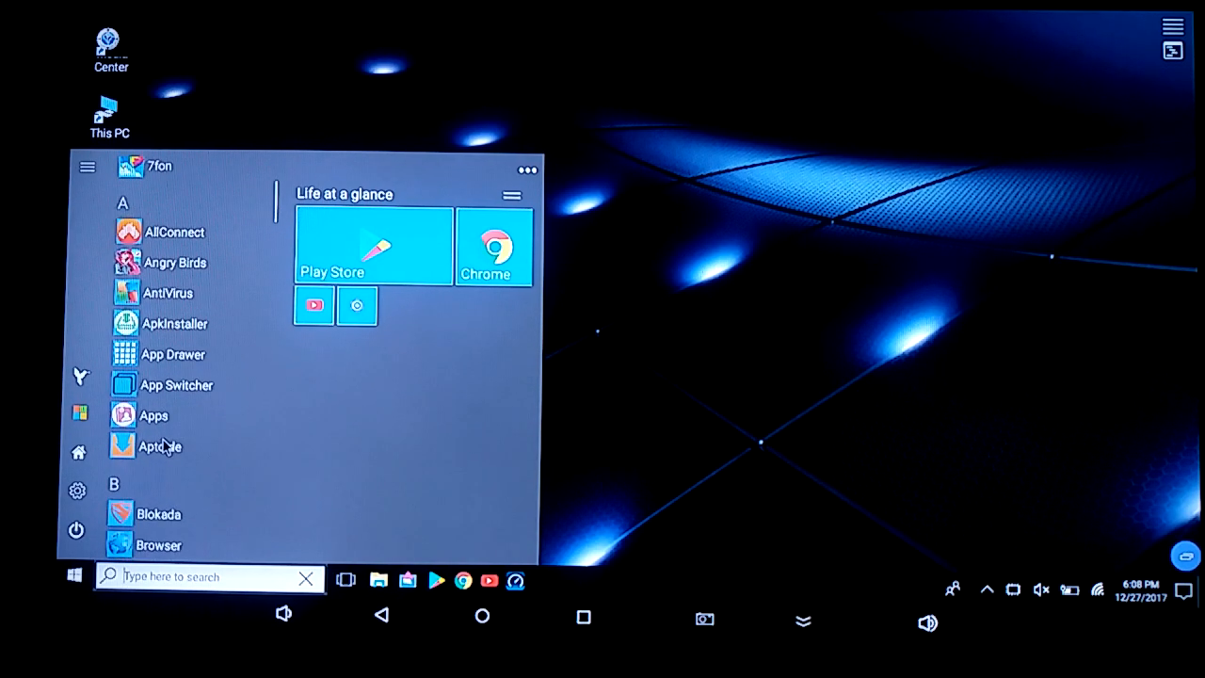
pyautogui.scroll(-3)
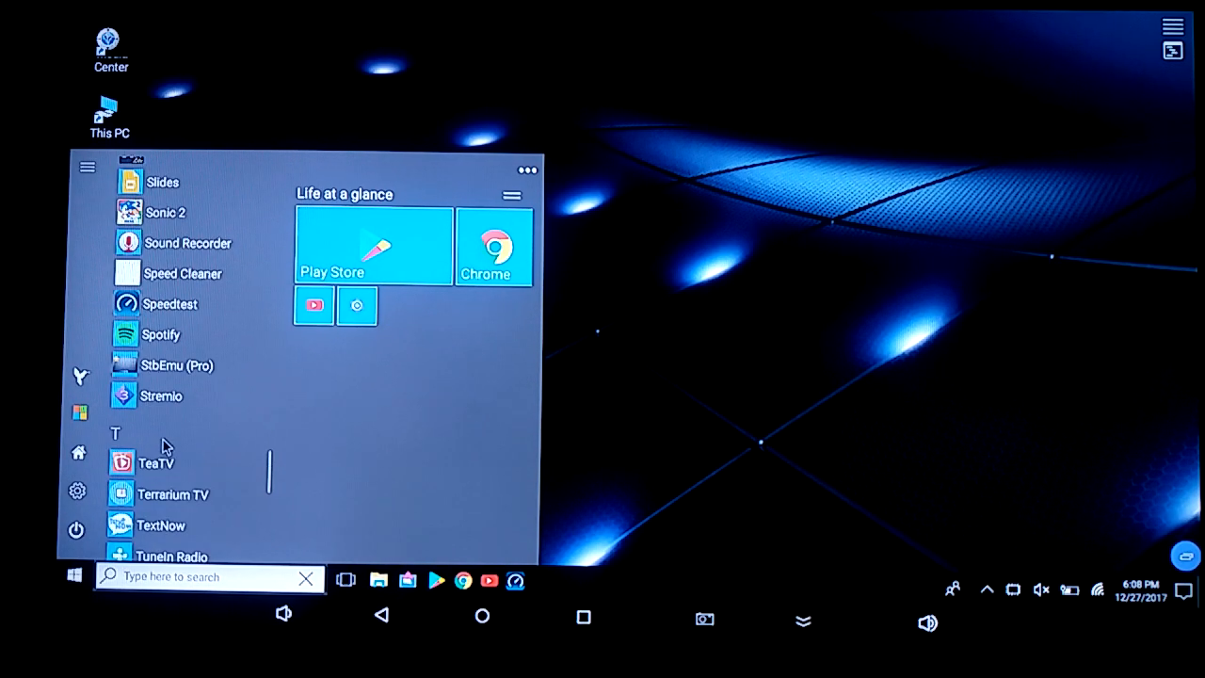
pyautogui.scroll(-3)
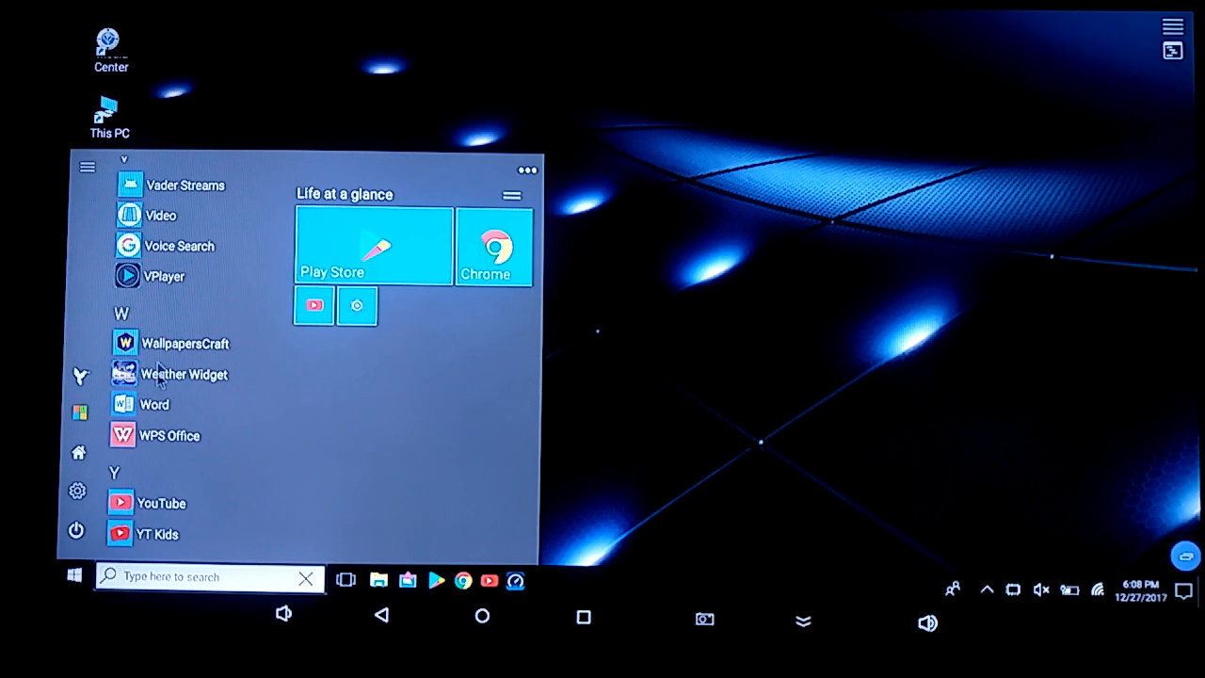
pyautogui.moveTo(155, 196)
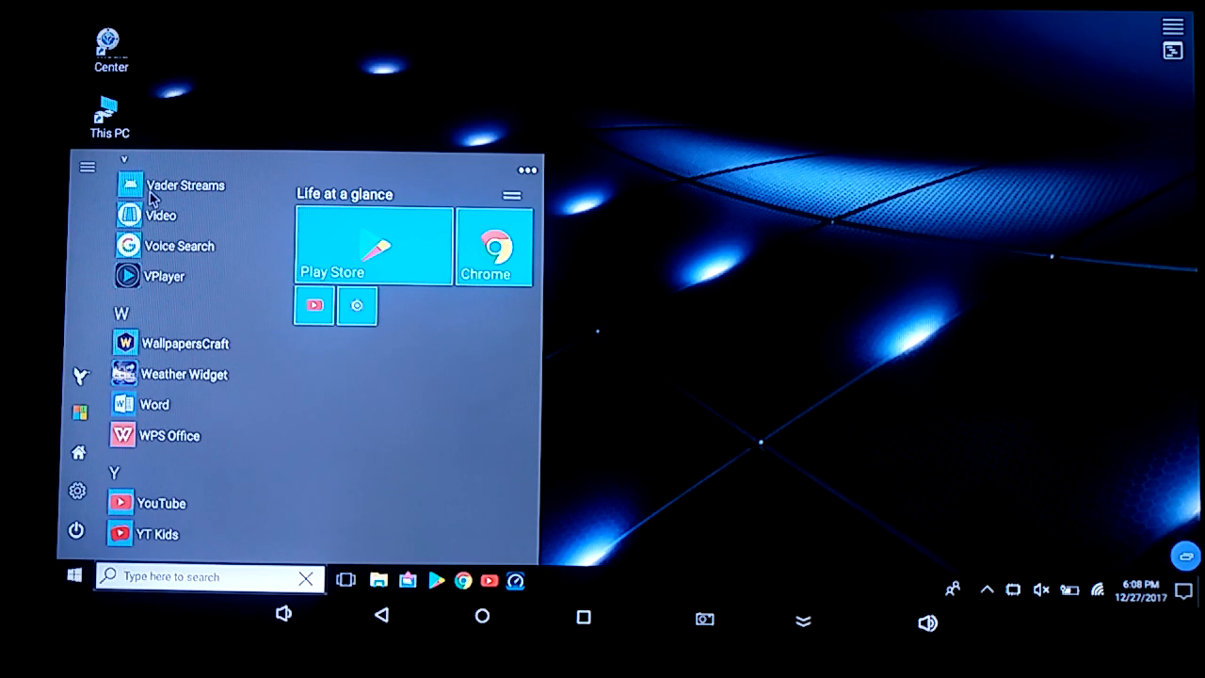
pyautogui.moveTo(367, 71)
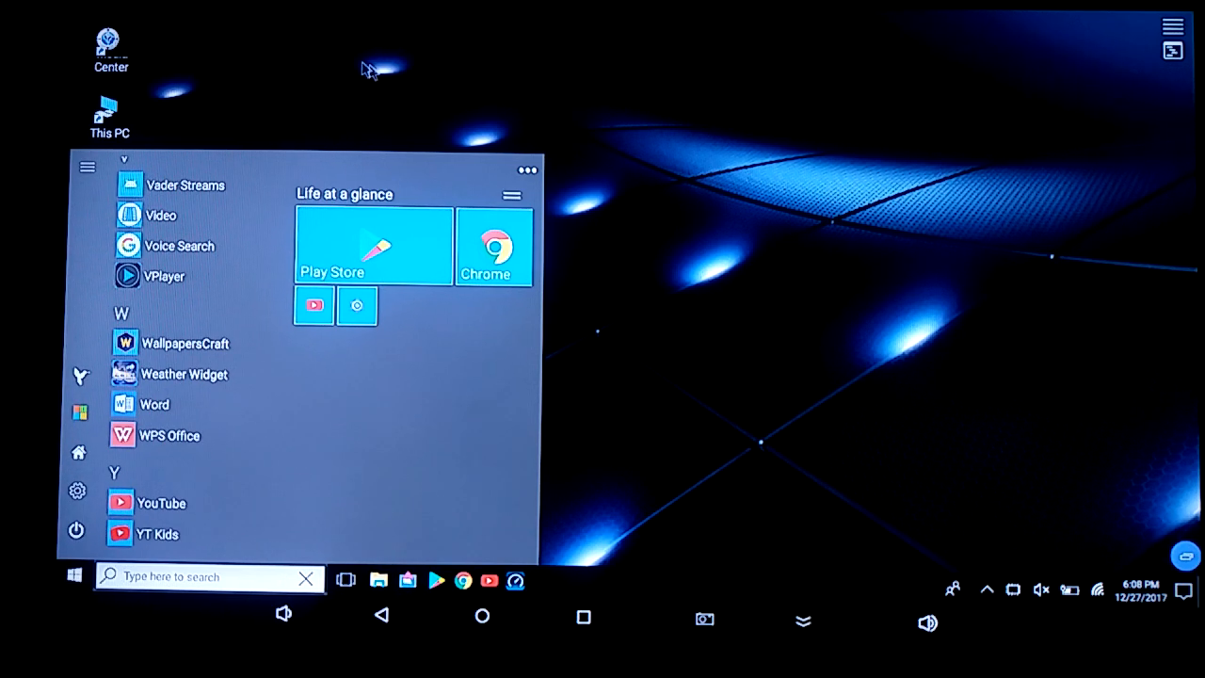
pyautogui.moveTo(448, 593)
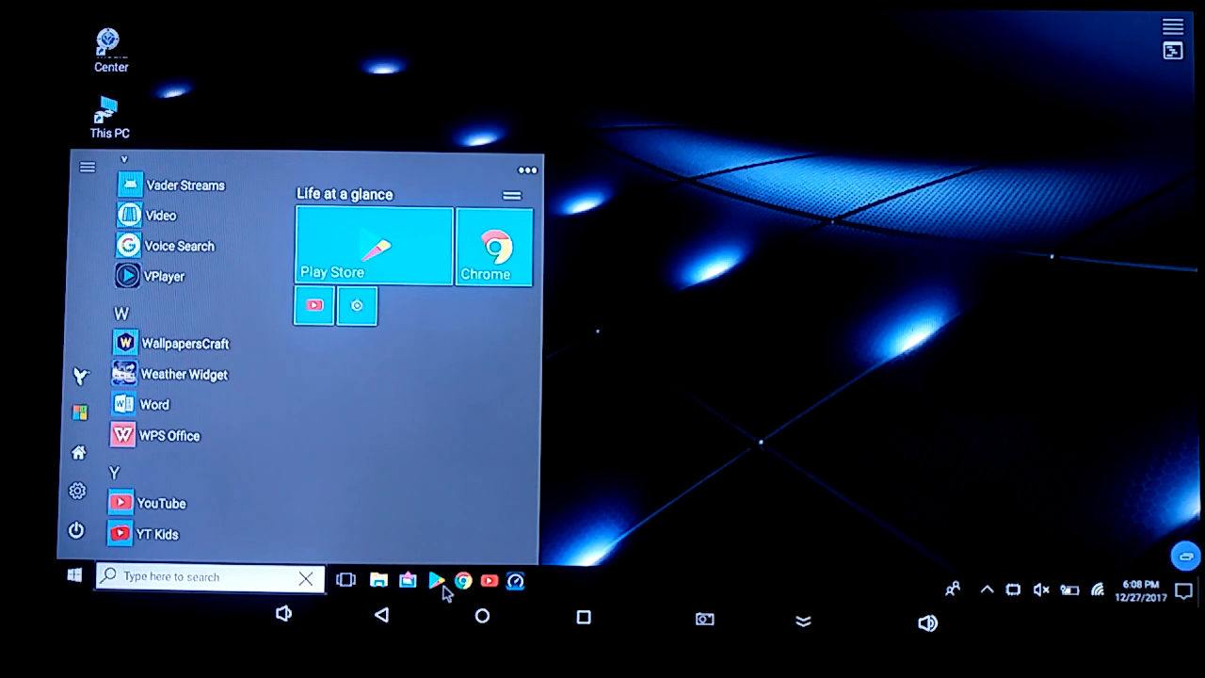
pyautogui.moveTo(455, 598)
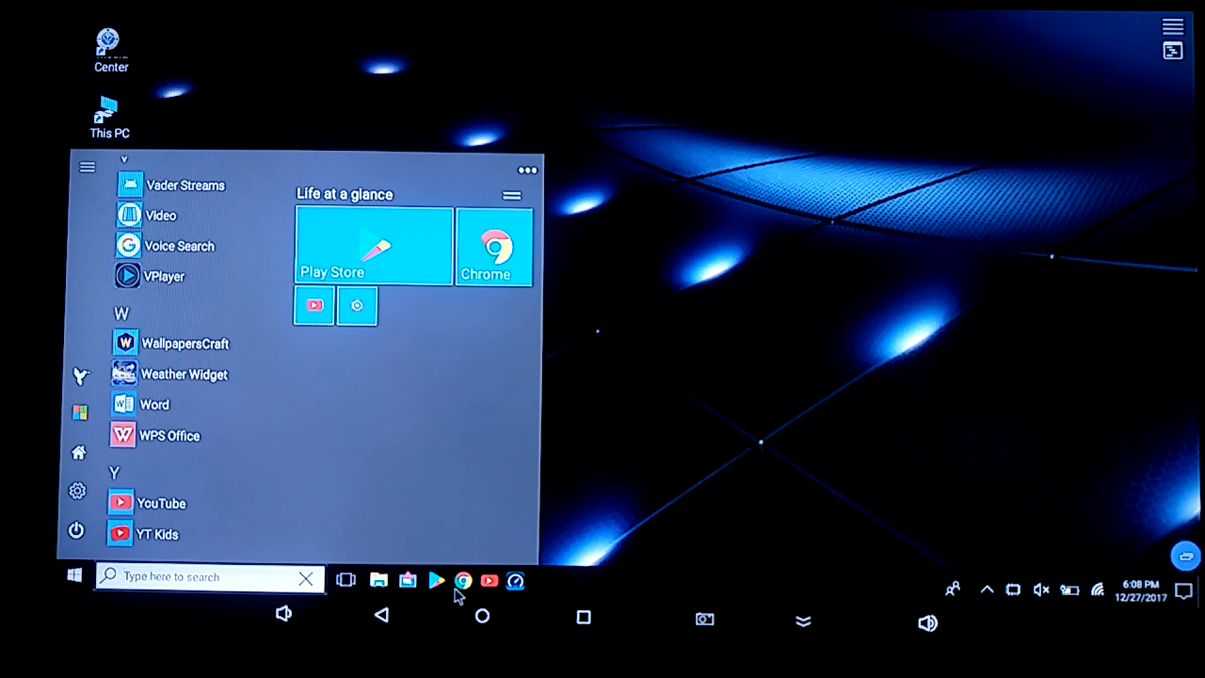
pyautogui.moveTo(671, 486)
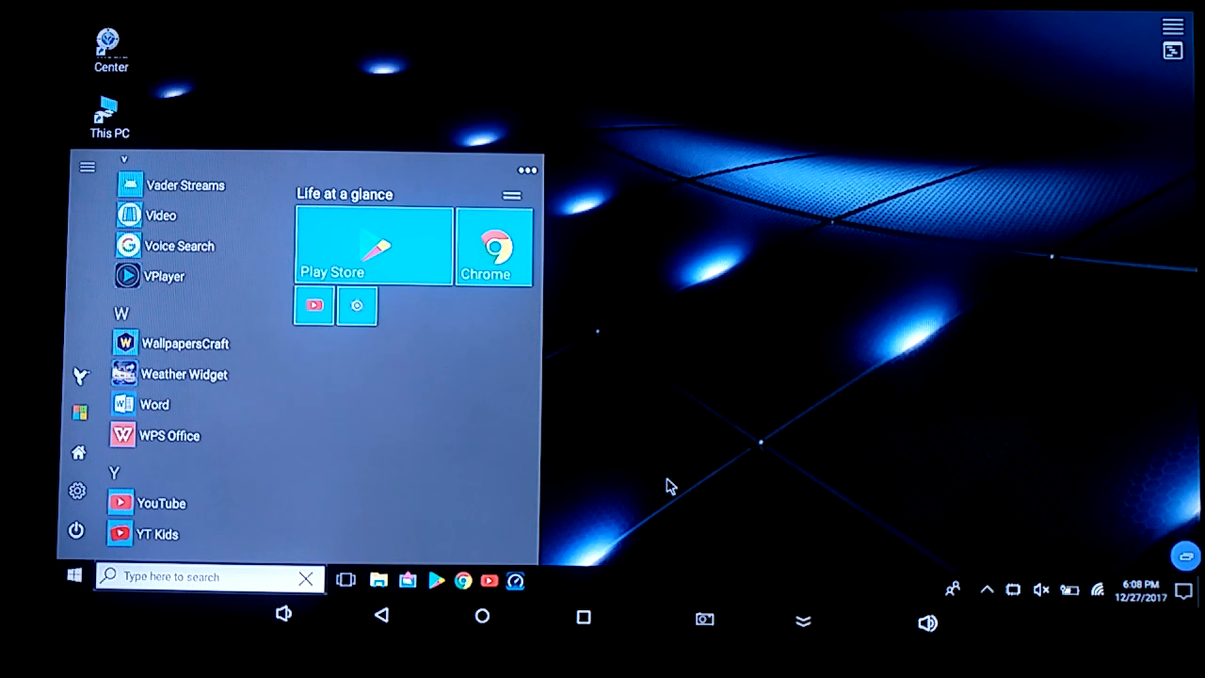
pyautogui.click(669, 485)
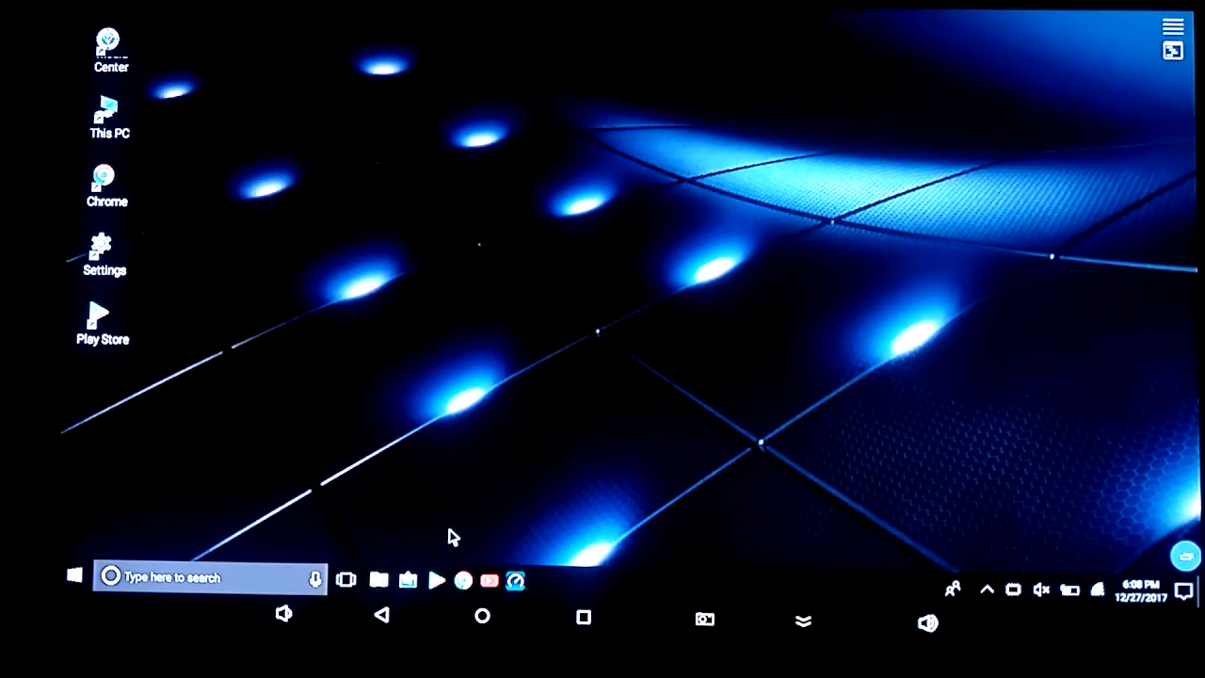
pyautogui.moveTo(294, 581)
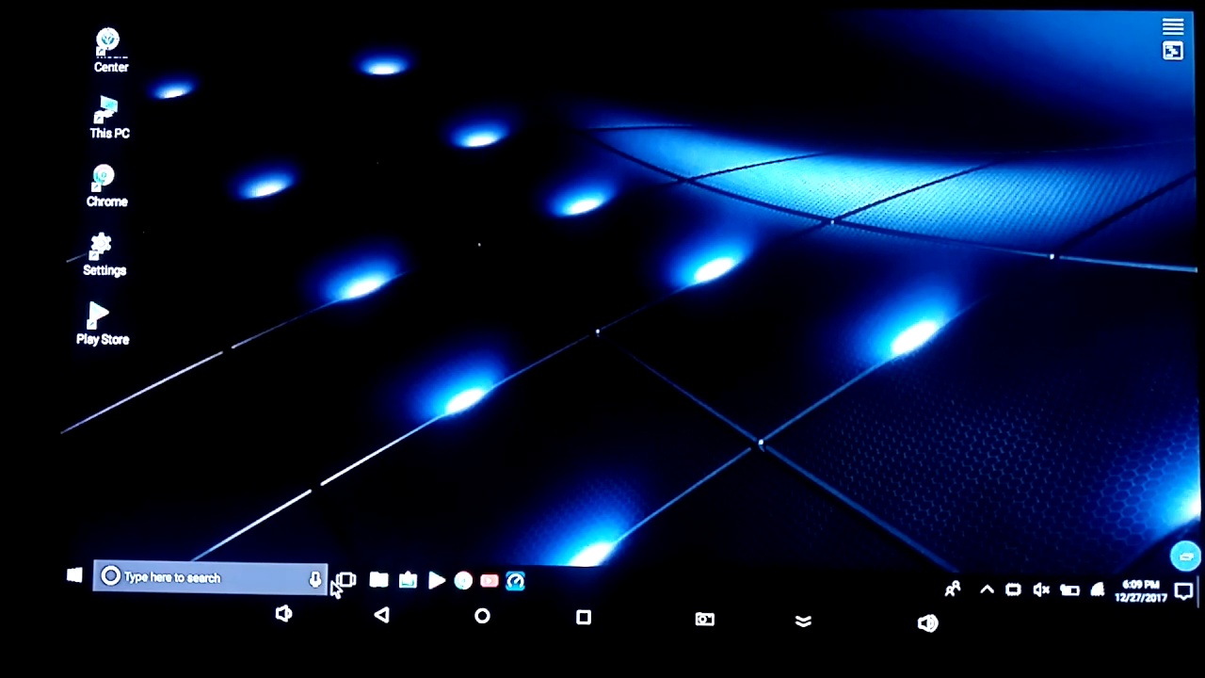
pyautogui.moveTo(342, 576)
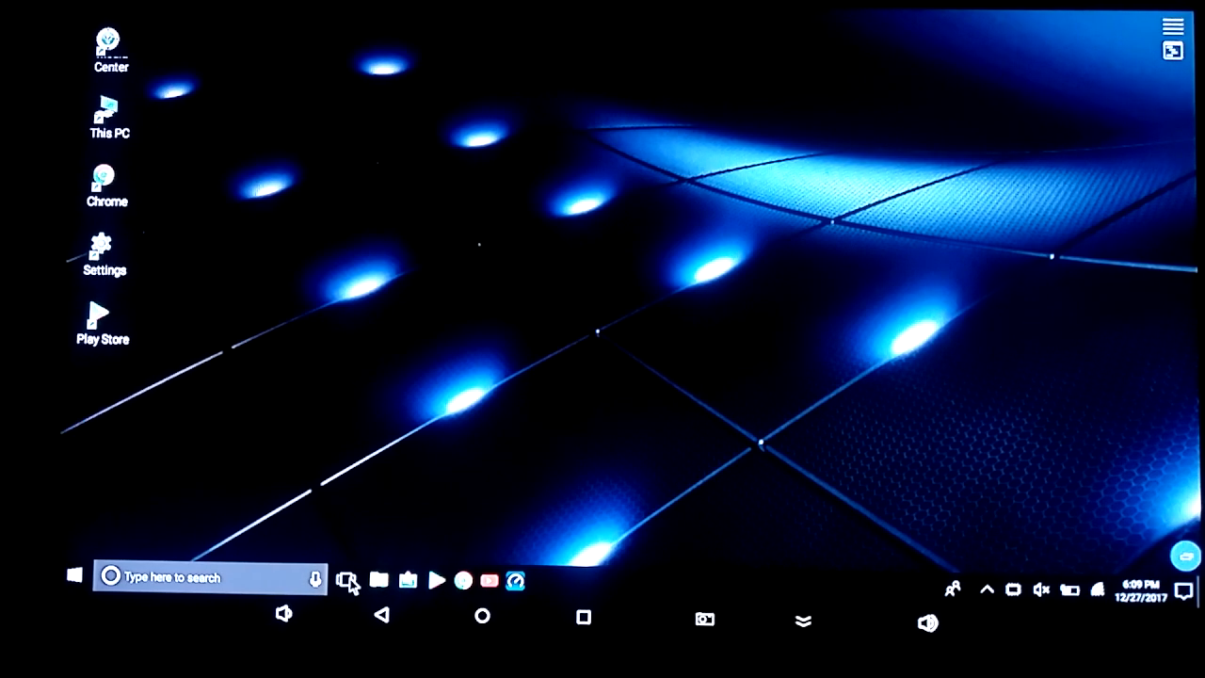
# Create Desktop 2 from Task View and show both desktops in the overview.
pyautogui.click(346, 578)
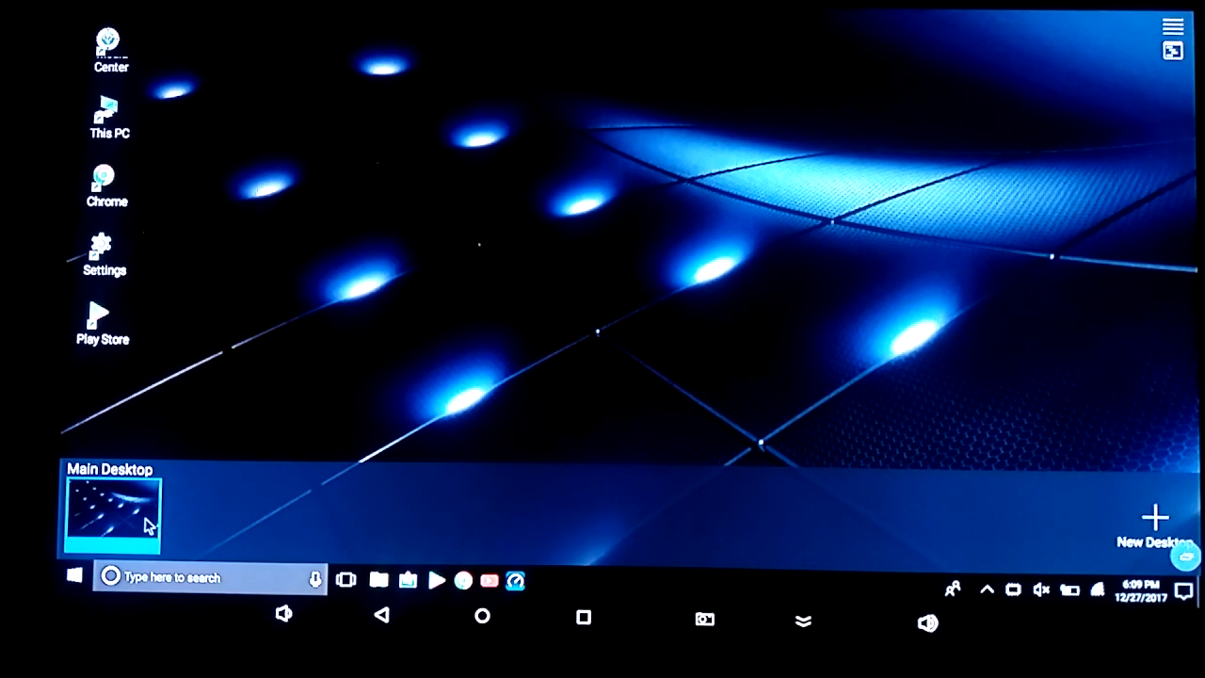
pyautogui.moveTo(139, 508)
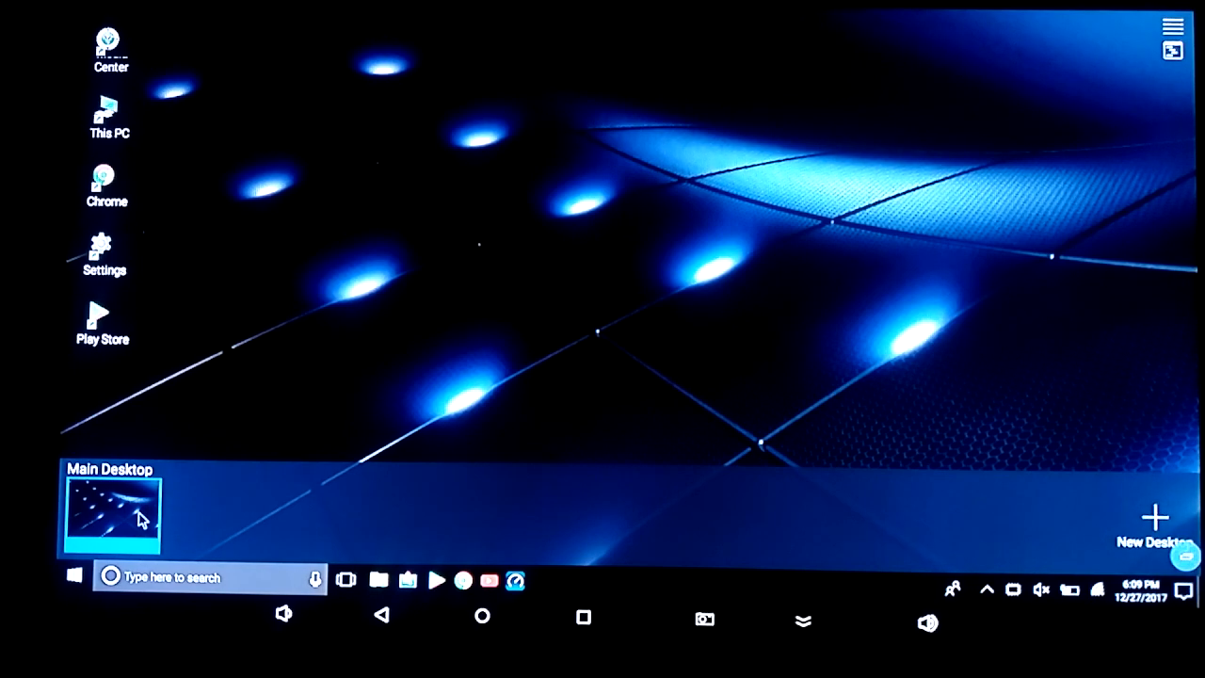
pyautogui.moveTo(1088, 569)
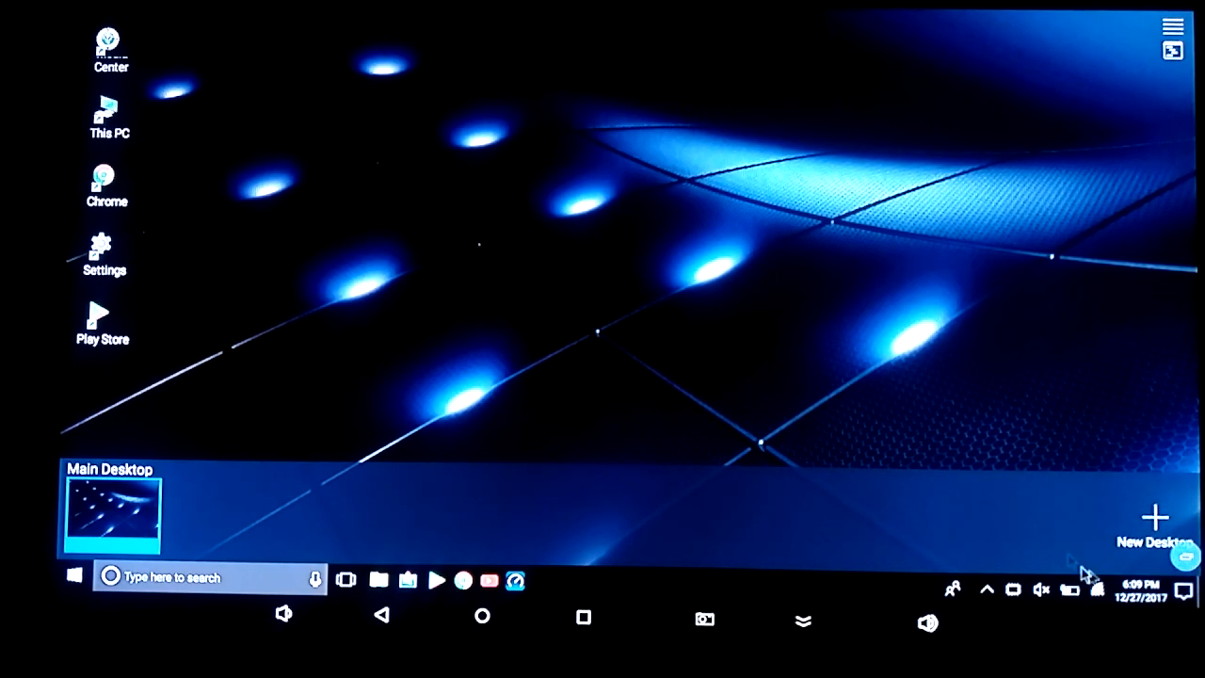
pyautogui.click(1153, 516)
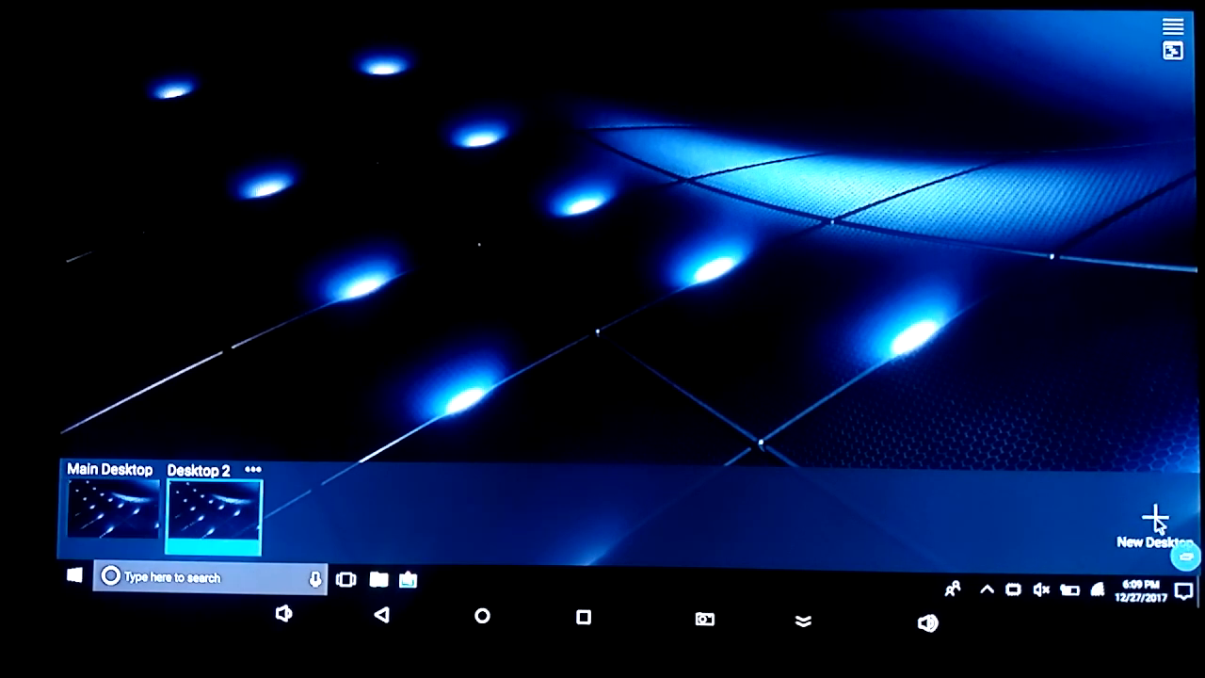
pyautogui.moveTo(418, 538)
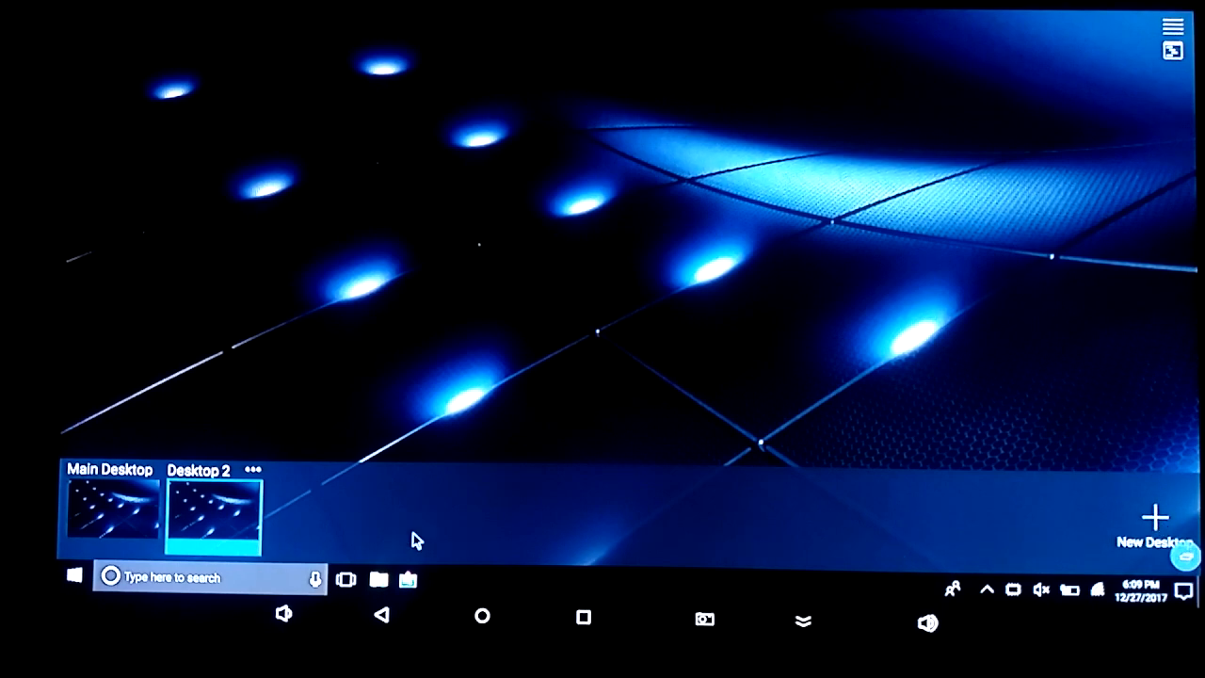
pyautogui.moveTo(242, 523)
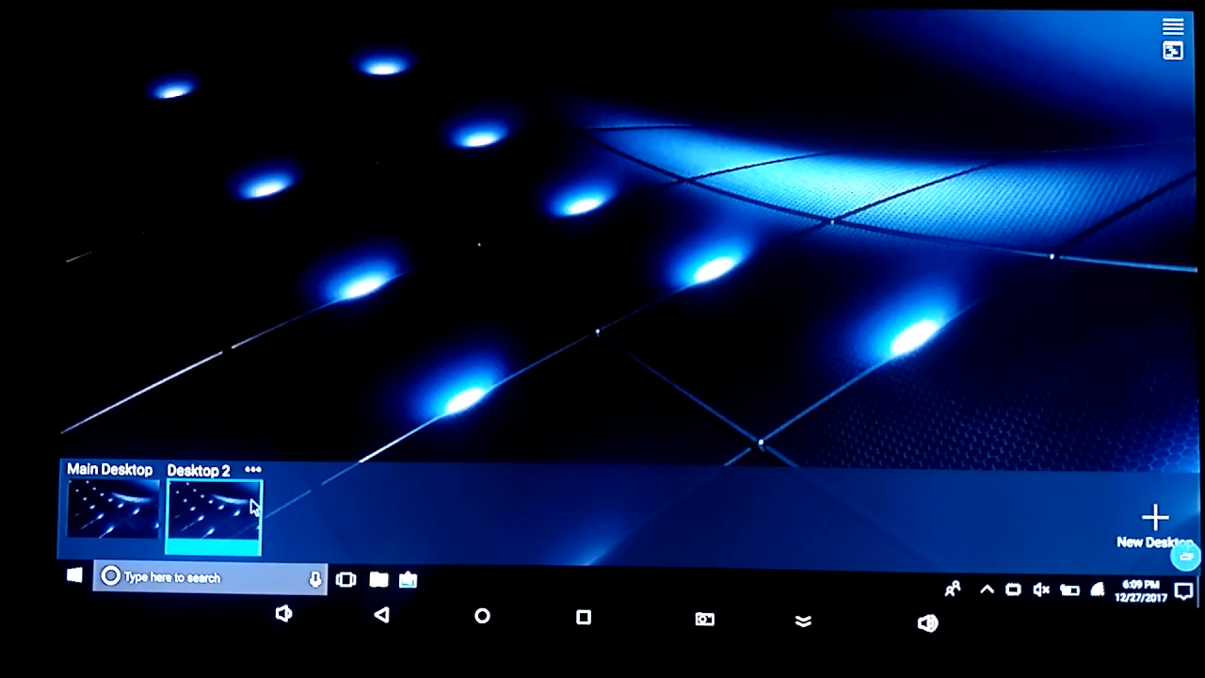
pyautogui.moveTo(305, 295)
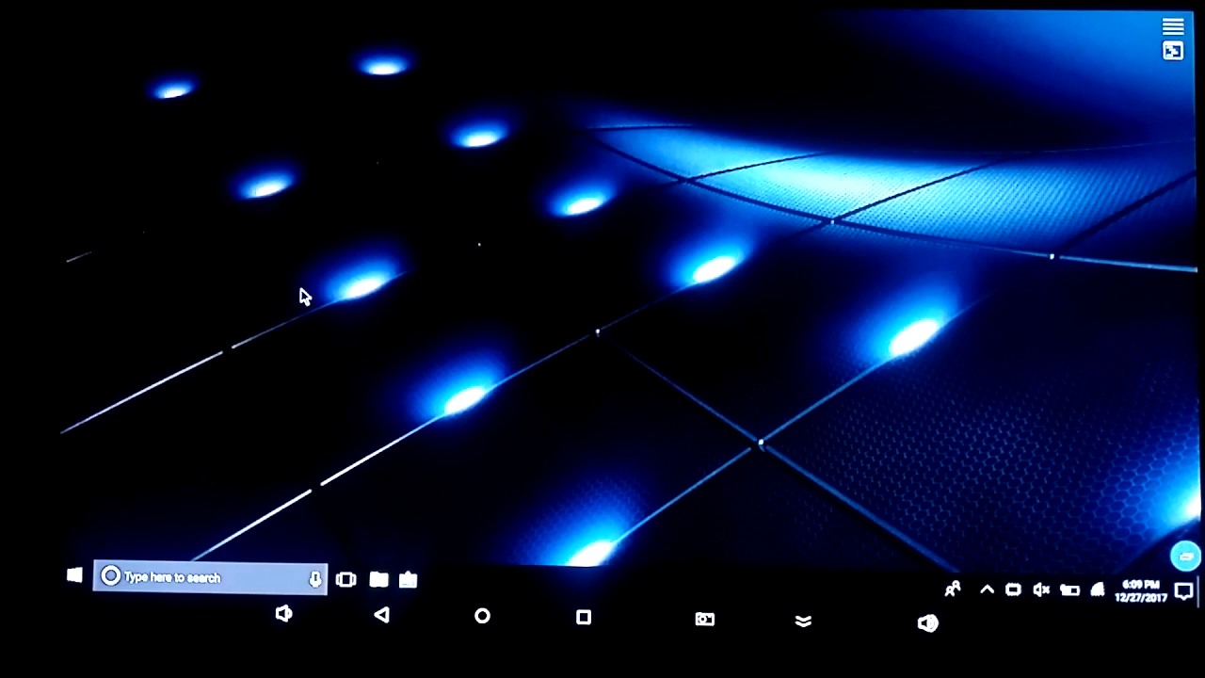
pyautogui.moveTo(354, 599)
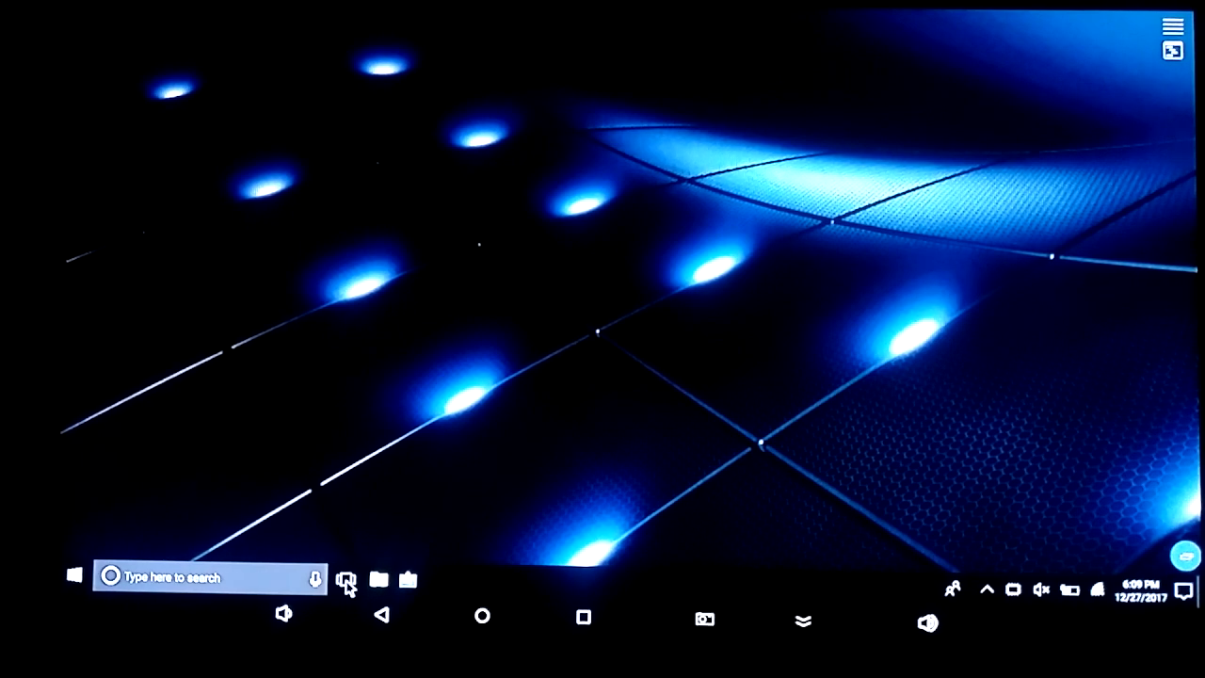
pyautogui.click(346, 578)
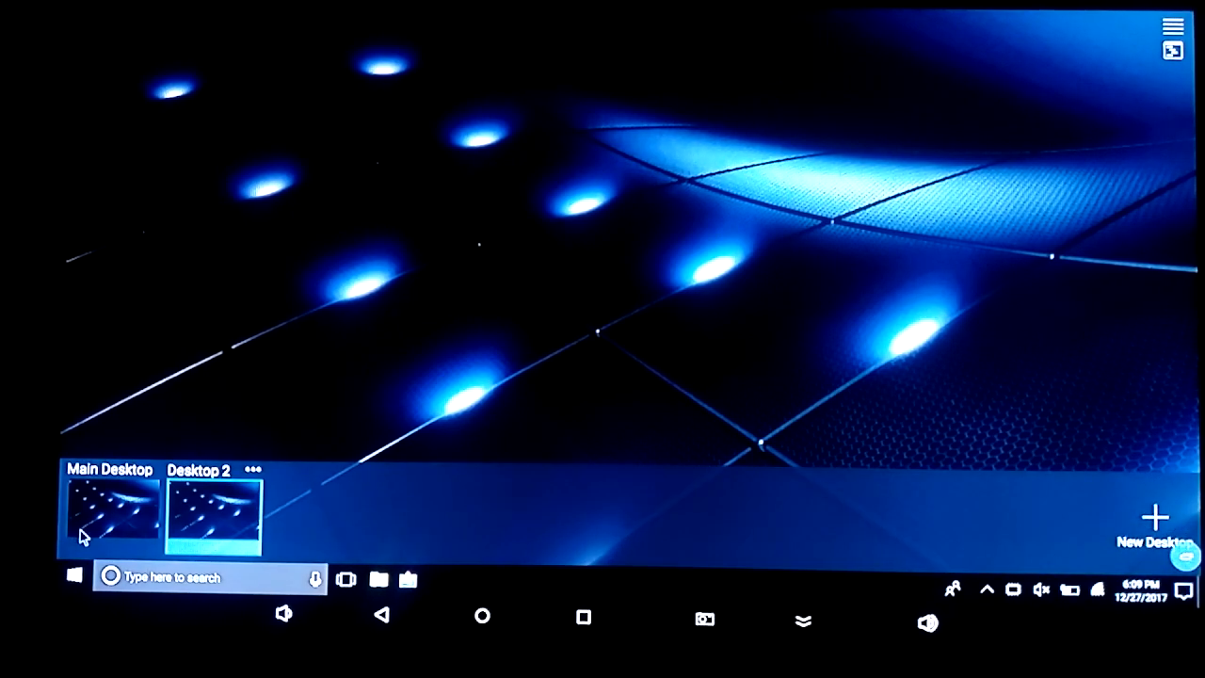
# Switch to the Main Desktop, dismiss the This PC window and leave Task View.
pyautogui.click(111, 508)
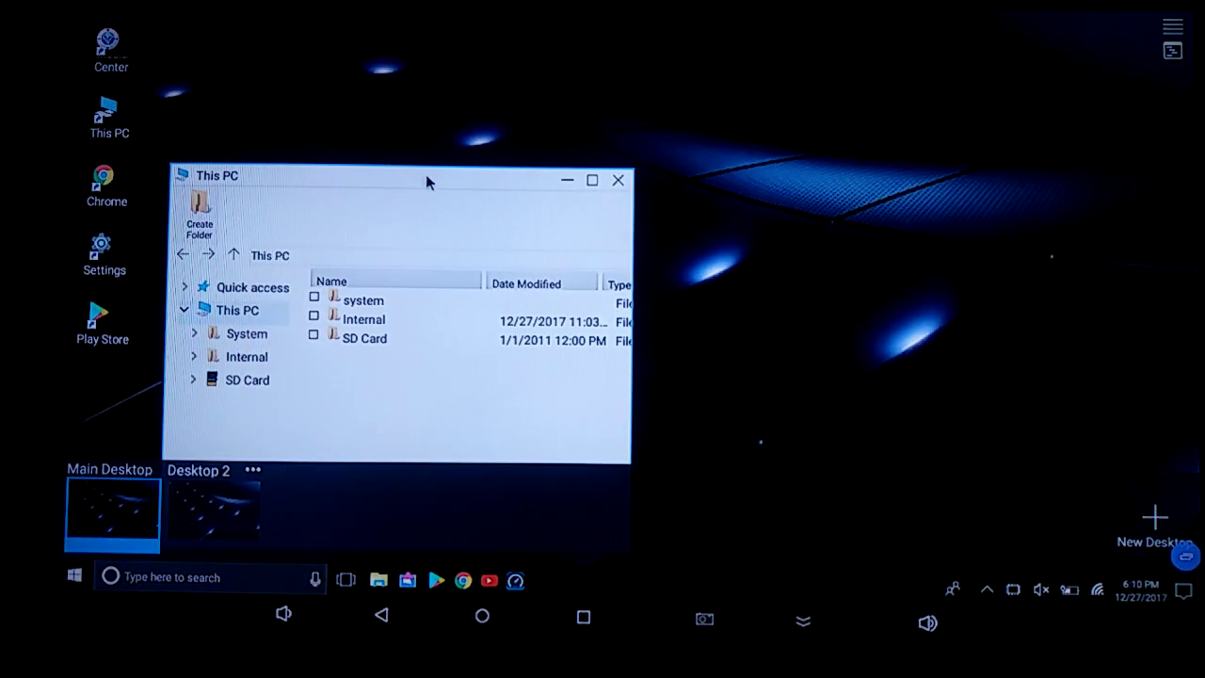
pyautogui.moveTo(424, 181); pyautogui.dragTo(582, 58)
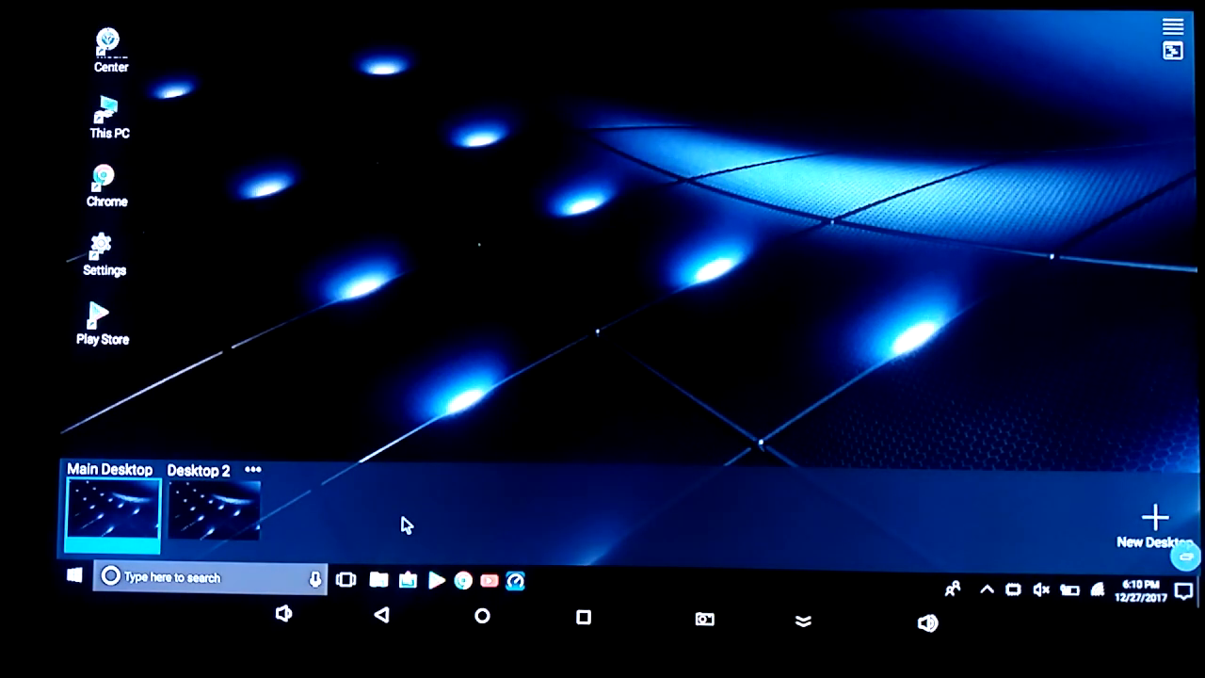
pyautogui.click(407, 580)
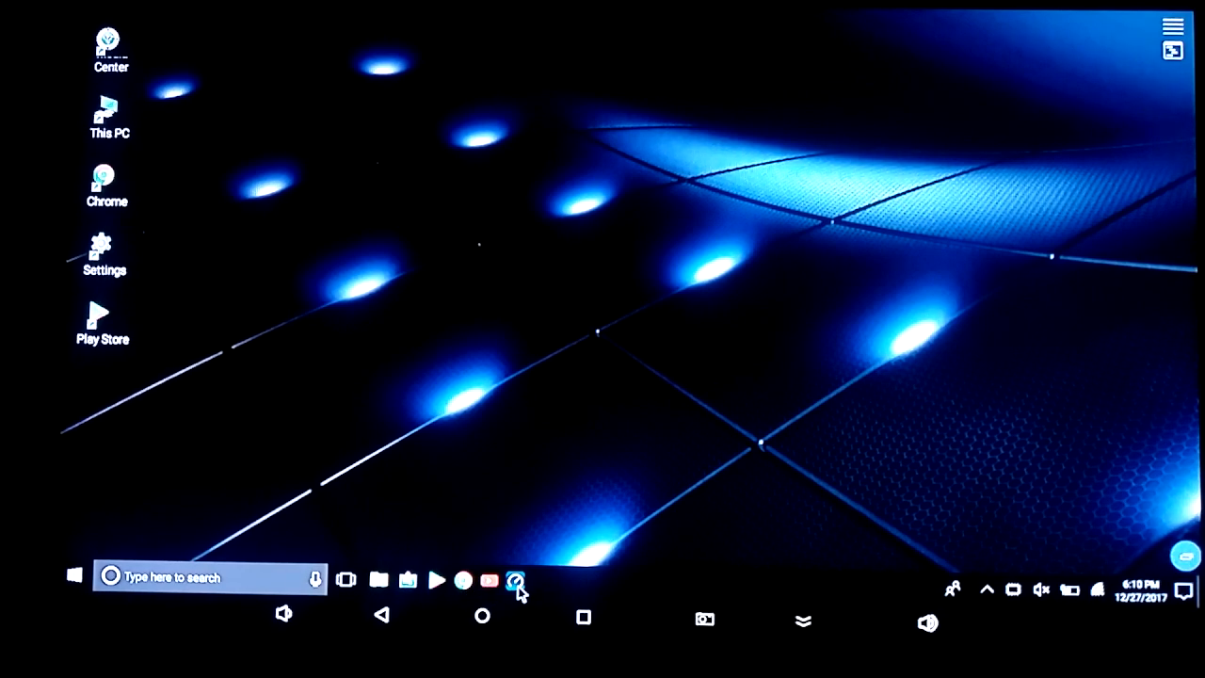
pyautogui.moveTo(956, 591)
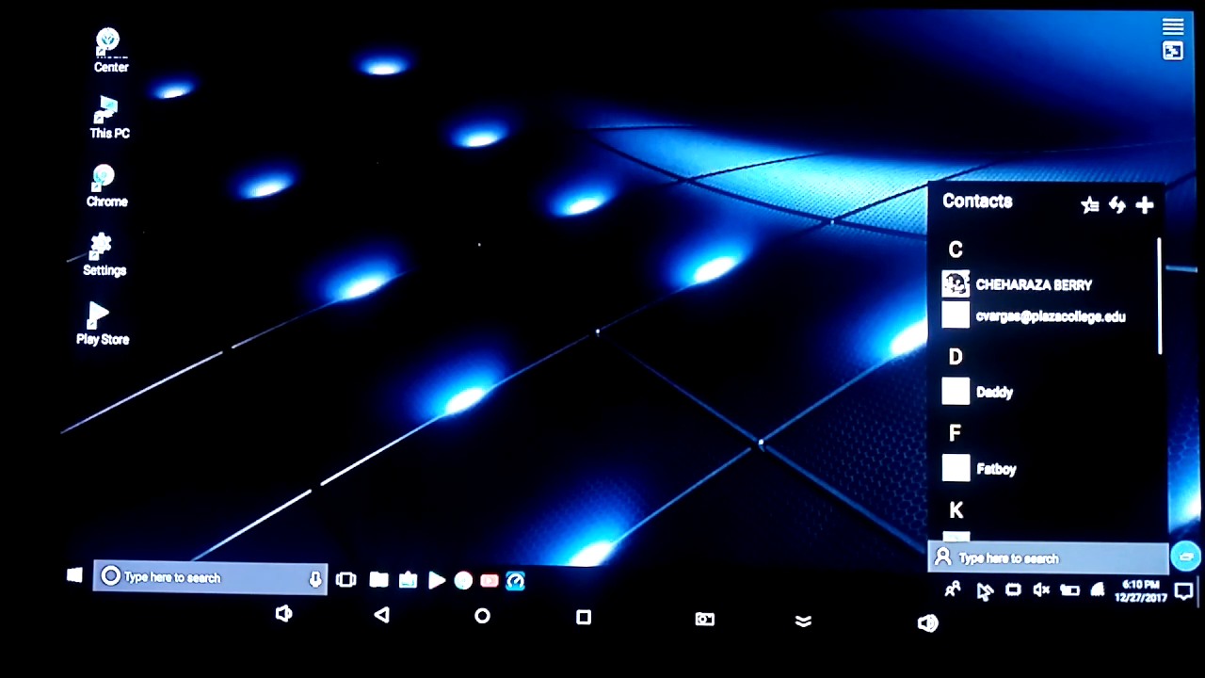
pyautogui.click(987, 591)
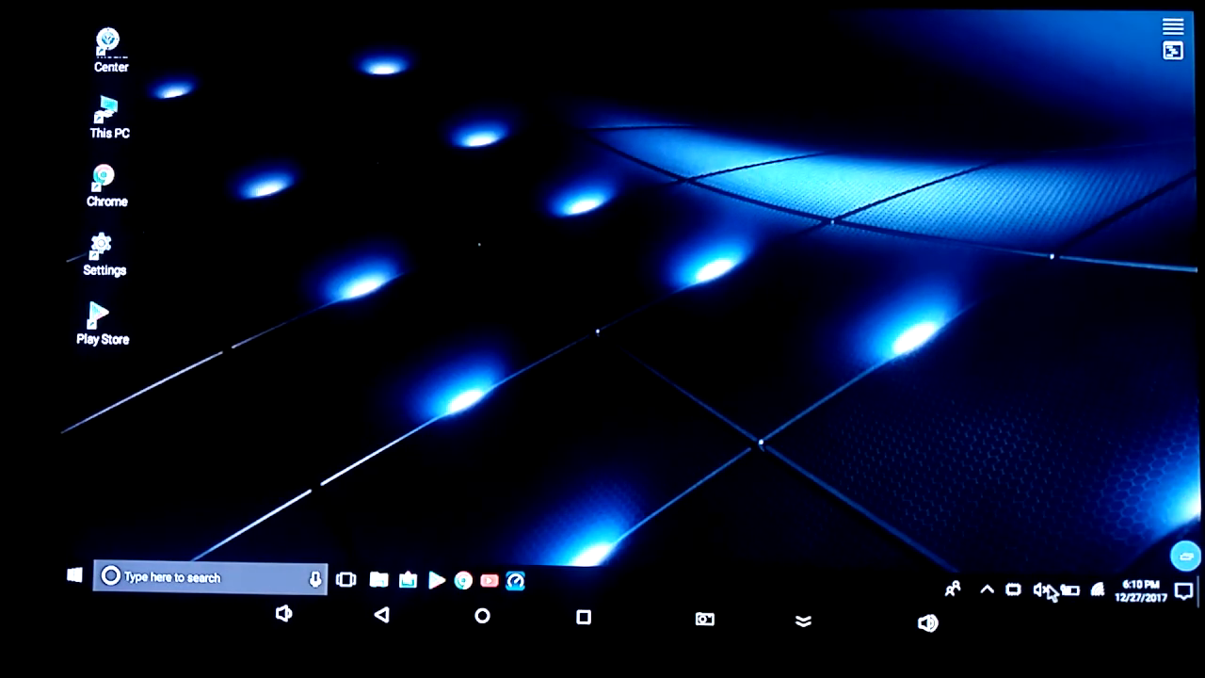
pyautogui.click(1041, 589)
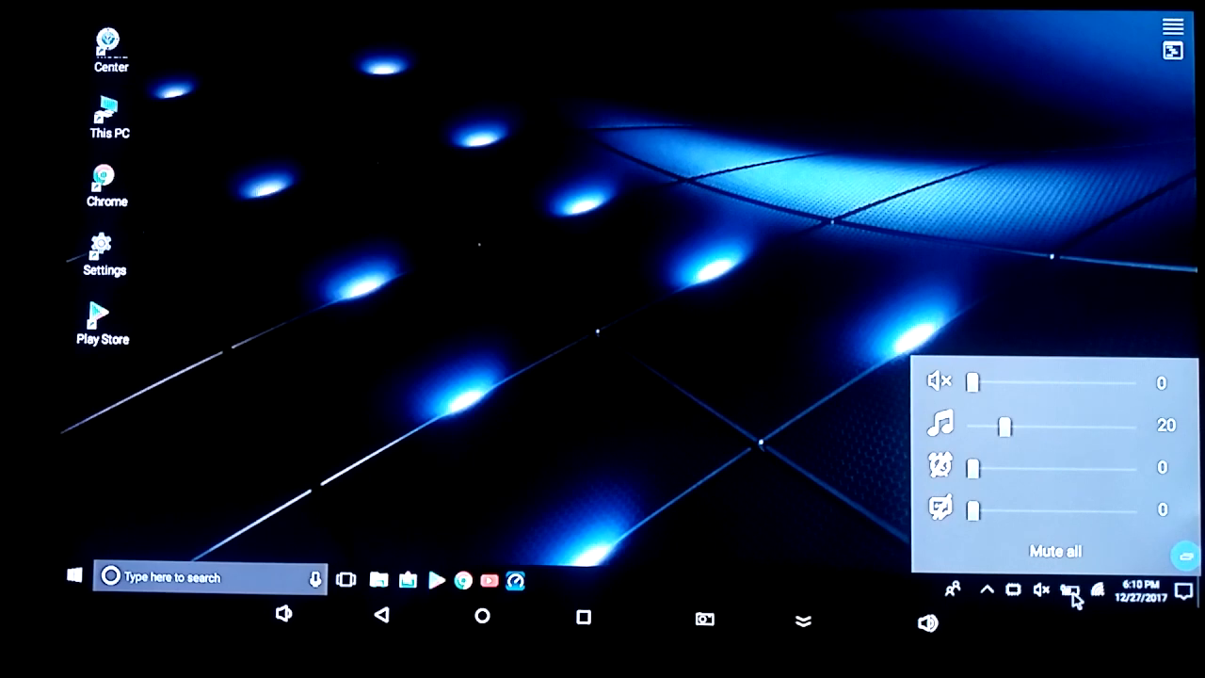
pyautogui.click(1069, 589)
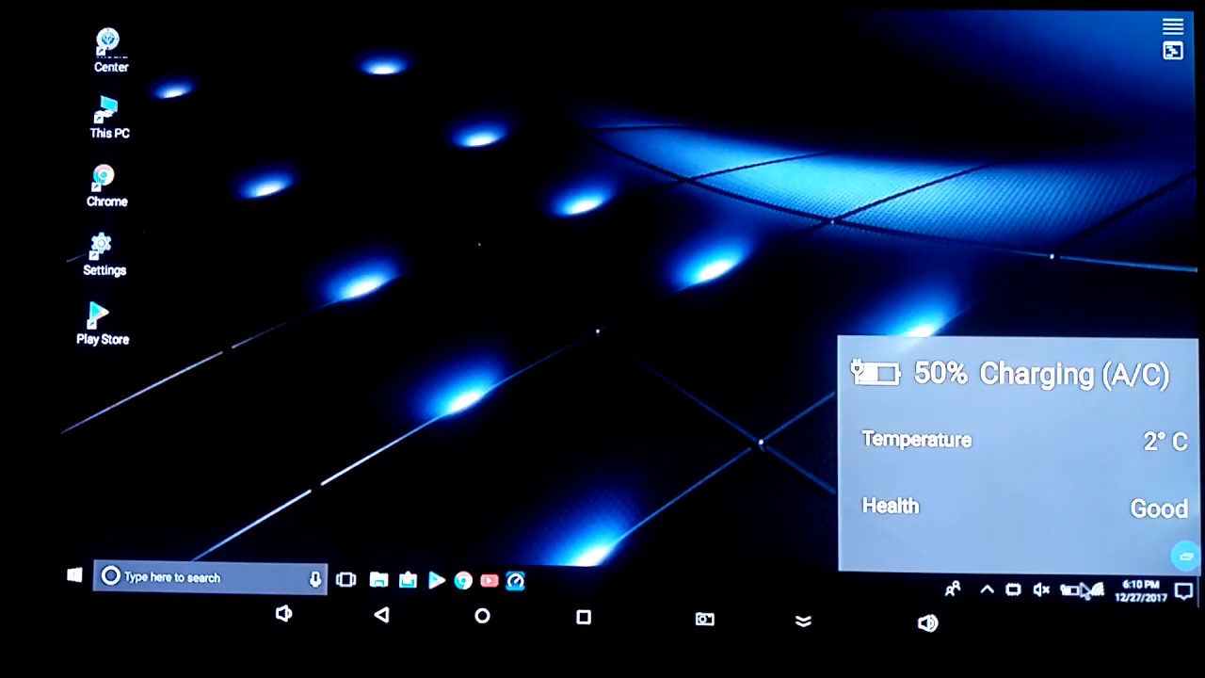
pyautogui.click(1070, 587)
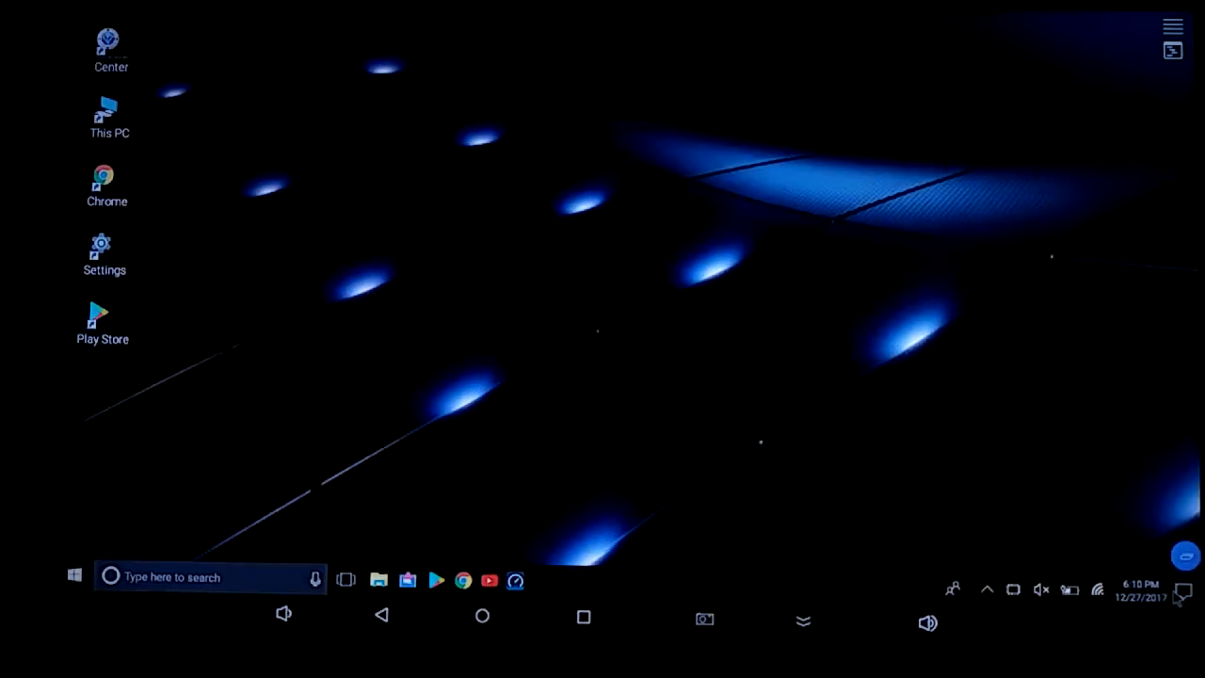
pyautogui.click(1184, 591)
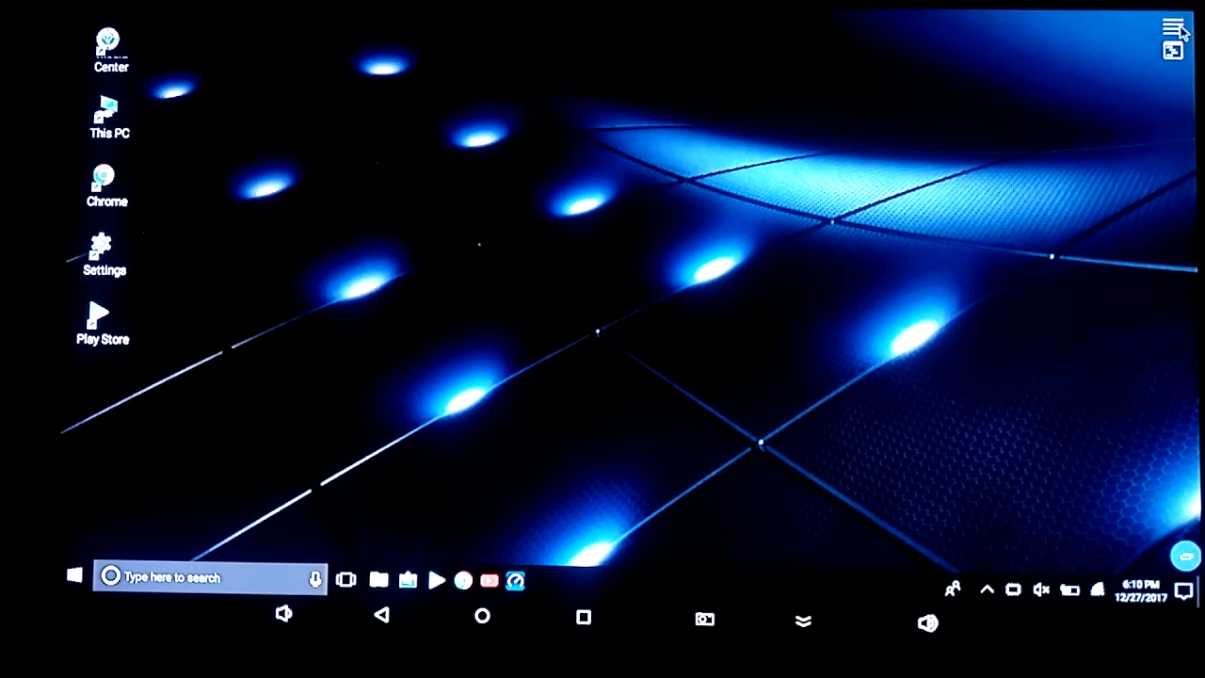
# Set the desktop Shortcut Icons size to Extra Large via the launcher's Icon Size options.
pyautogui.click(1173, 24)
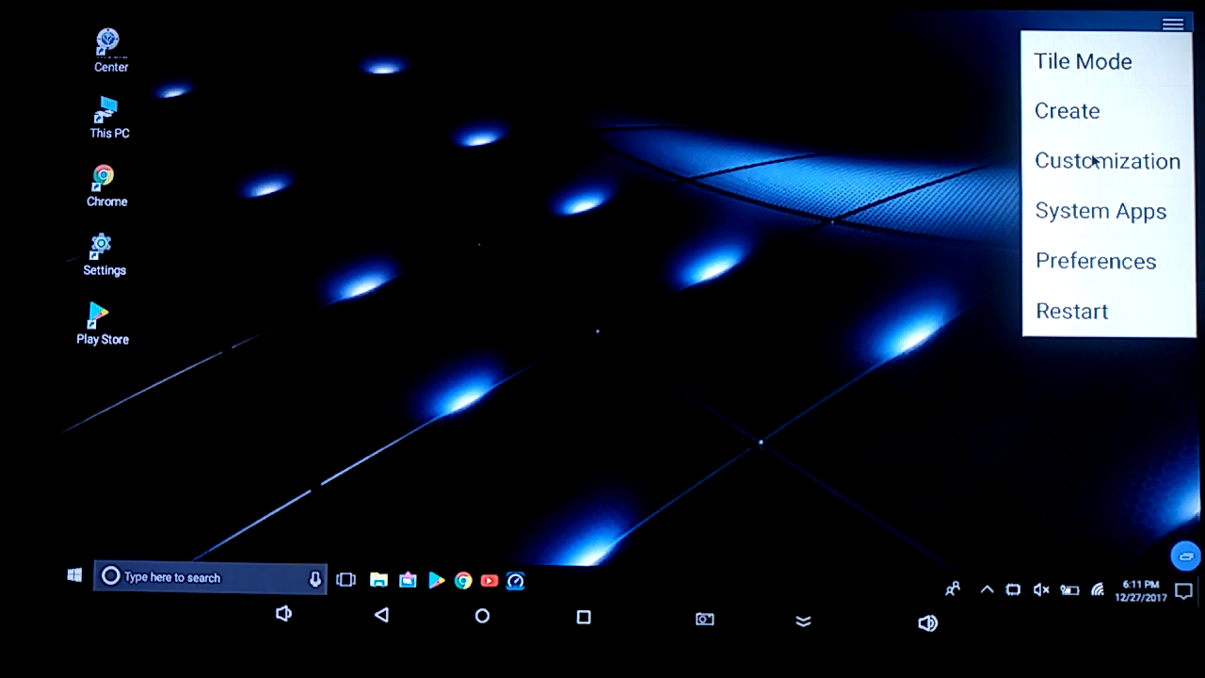
pyautogui.click(1107, 160)
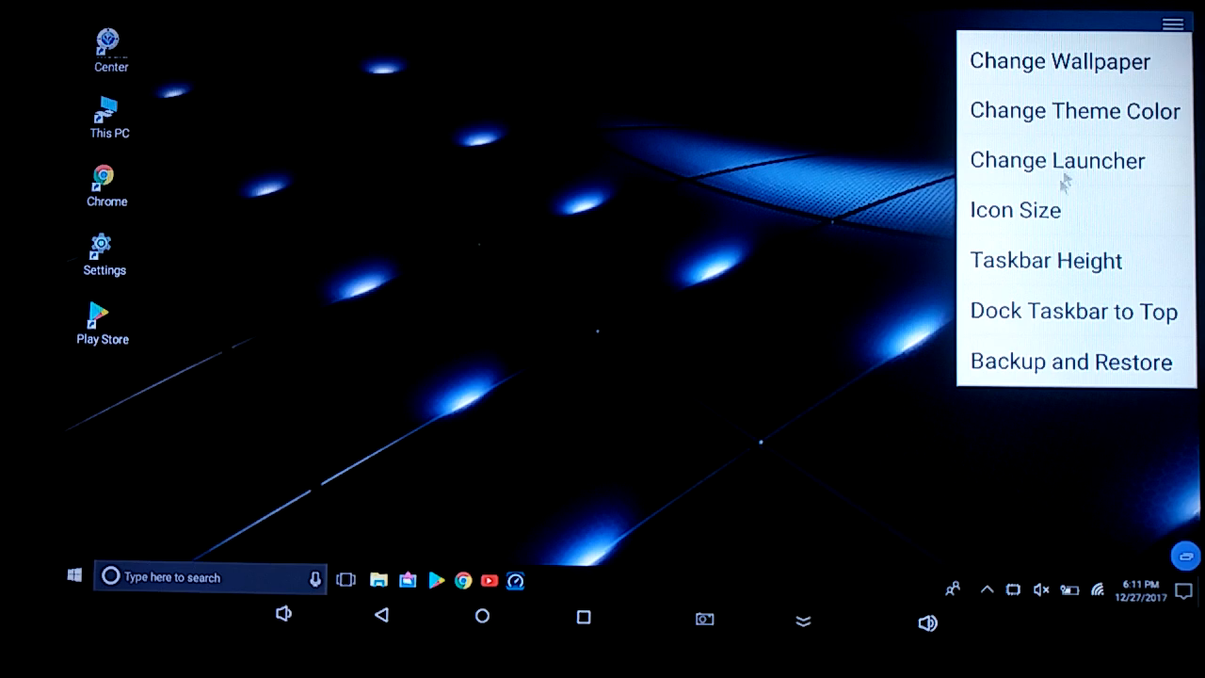
pyautogui.click(1015, 211)
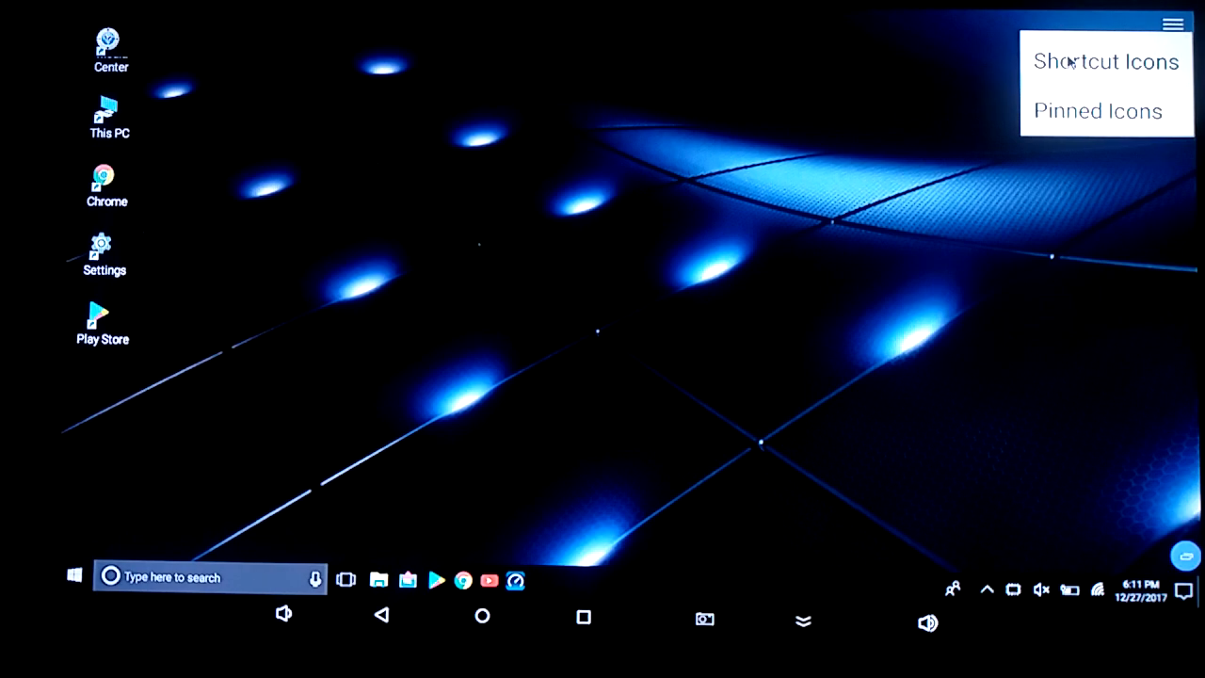
pyautogui.click(1107, 60)
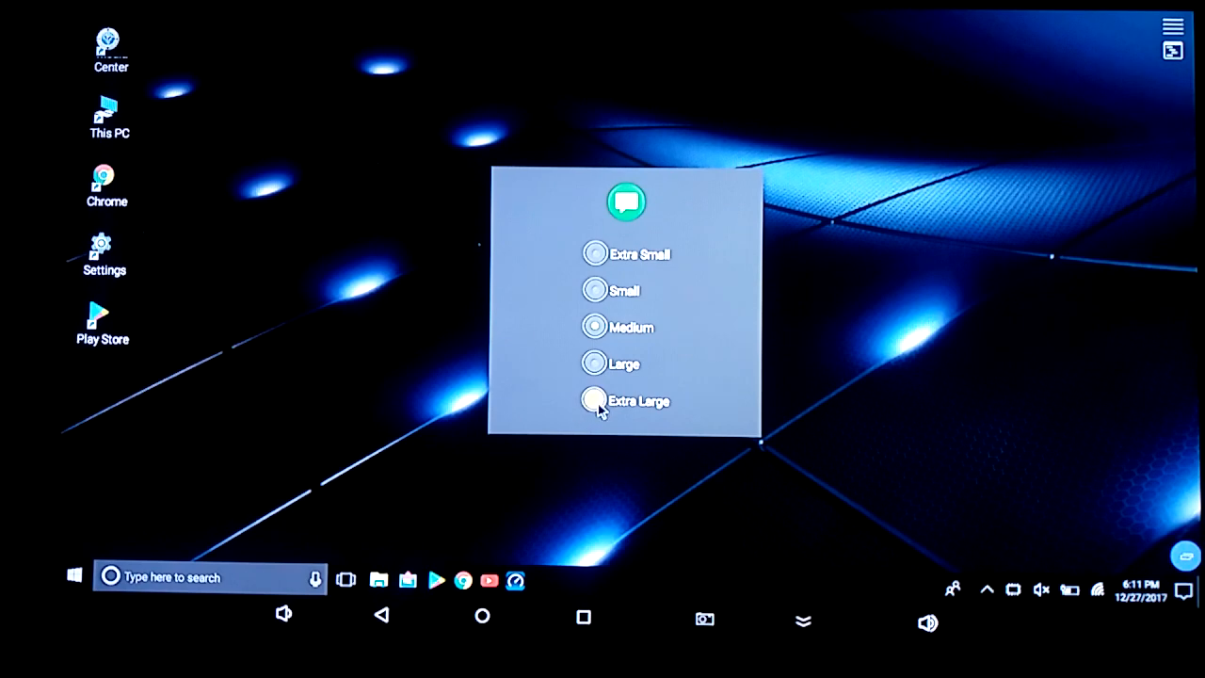
pyautogui.click(595, 399)
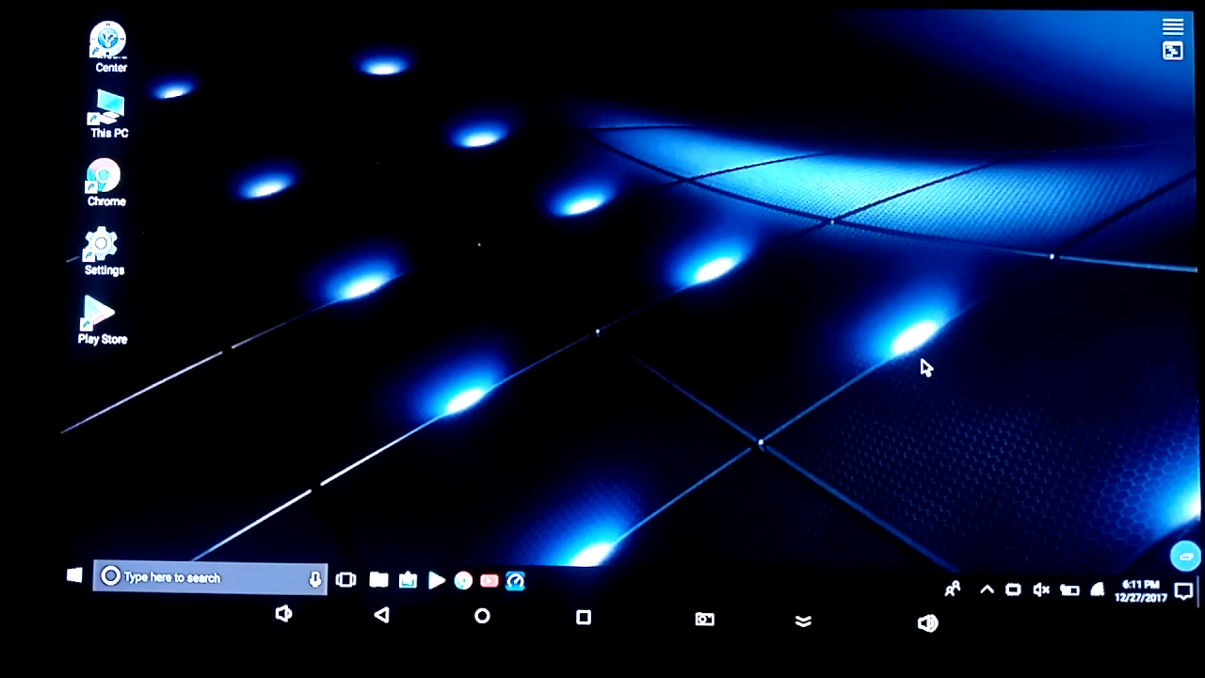
pyautogui.moveTo(1021, 187)
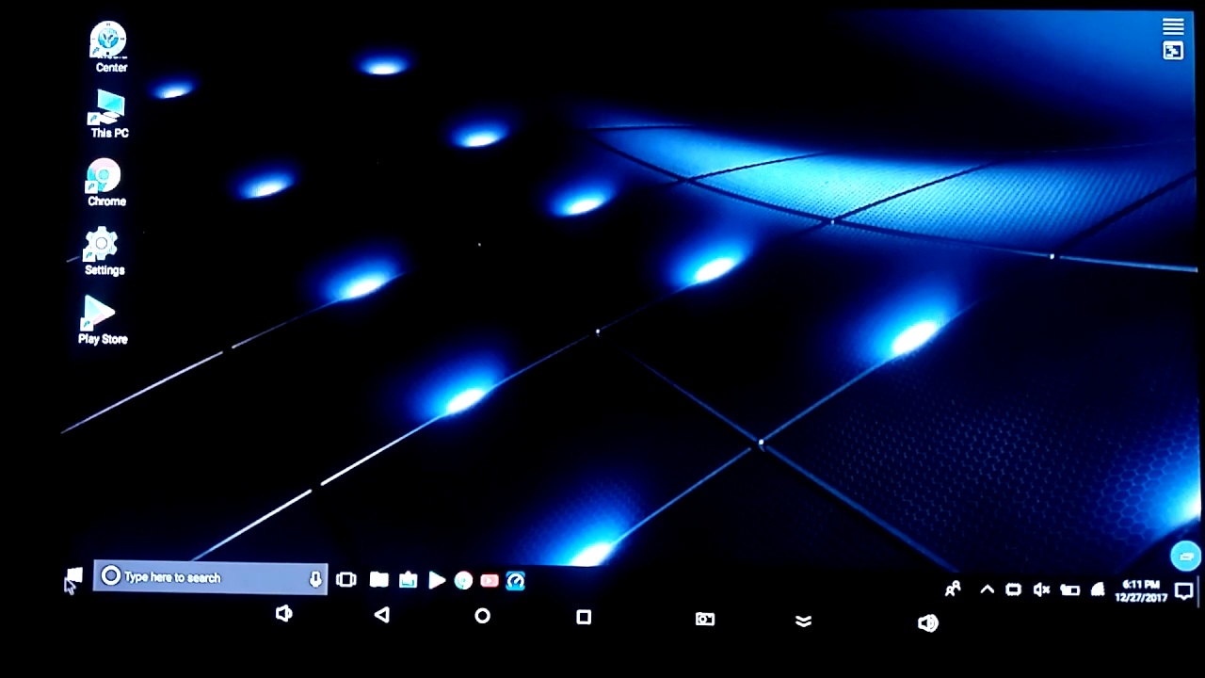
# Create a desktop shortcut for WallpapersCraft from the Start menu app list.
pyautogui.click(71, 576)
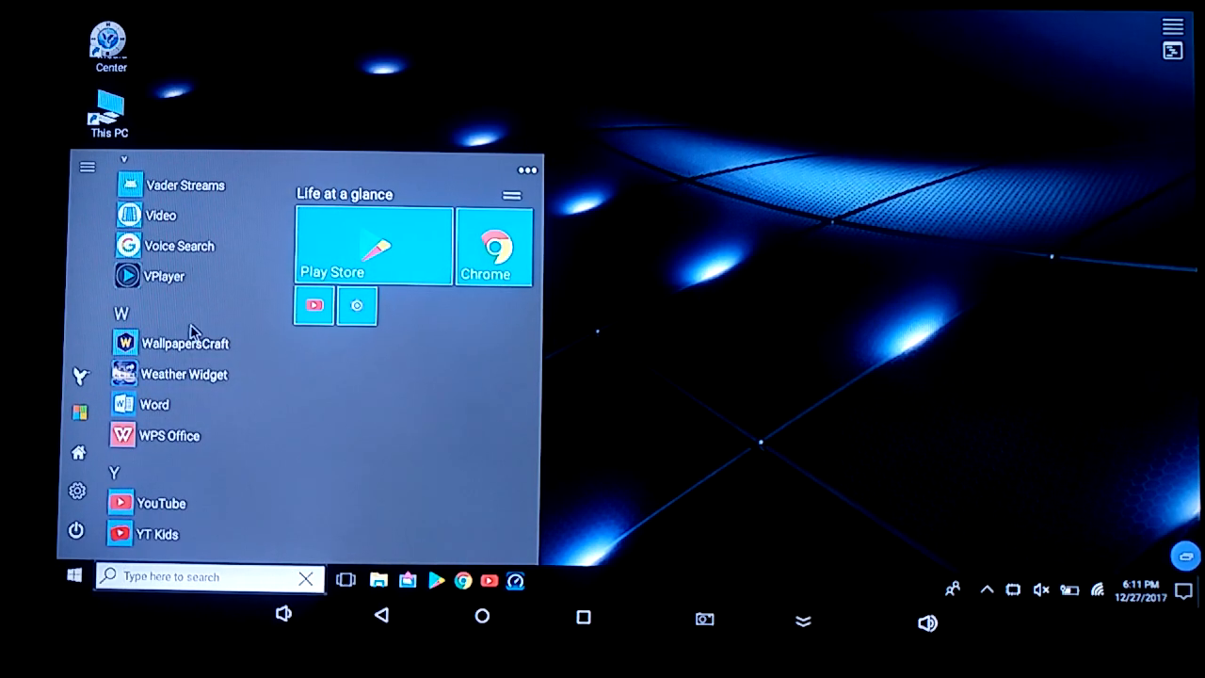
pyautogui.moveTo(192, 299)
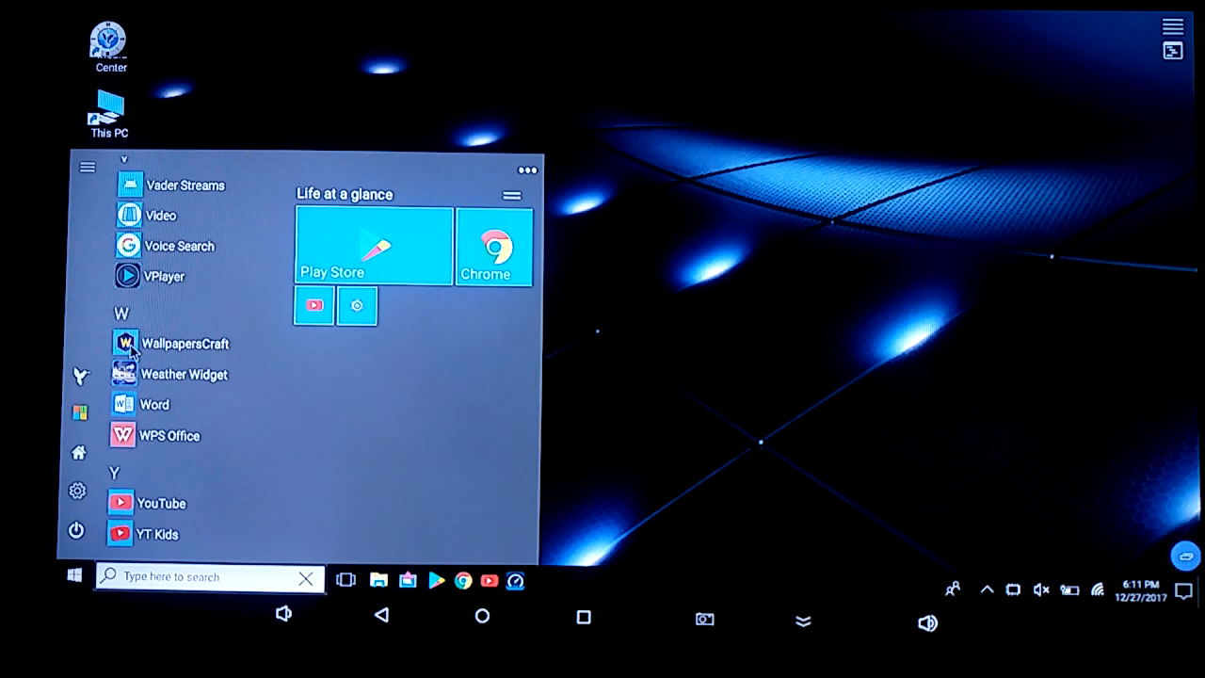
pyautogui.rightClick(185, 342)
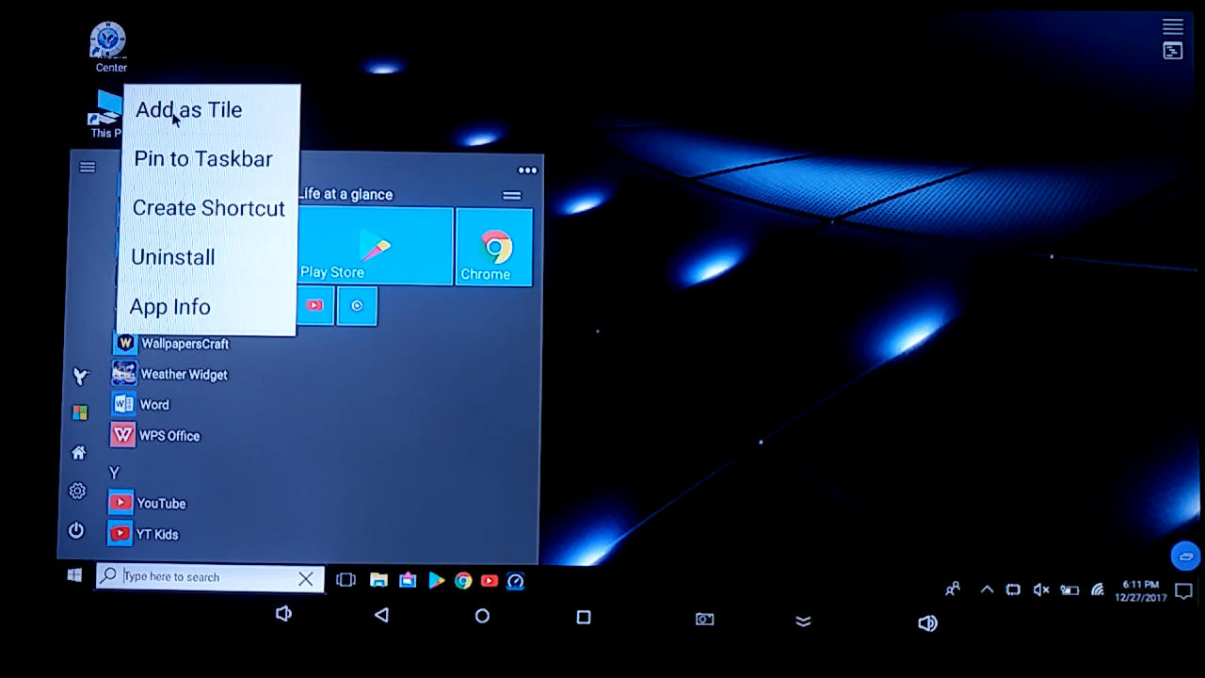
pyautogui.moveTo(188, 181)
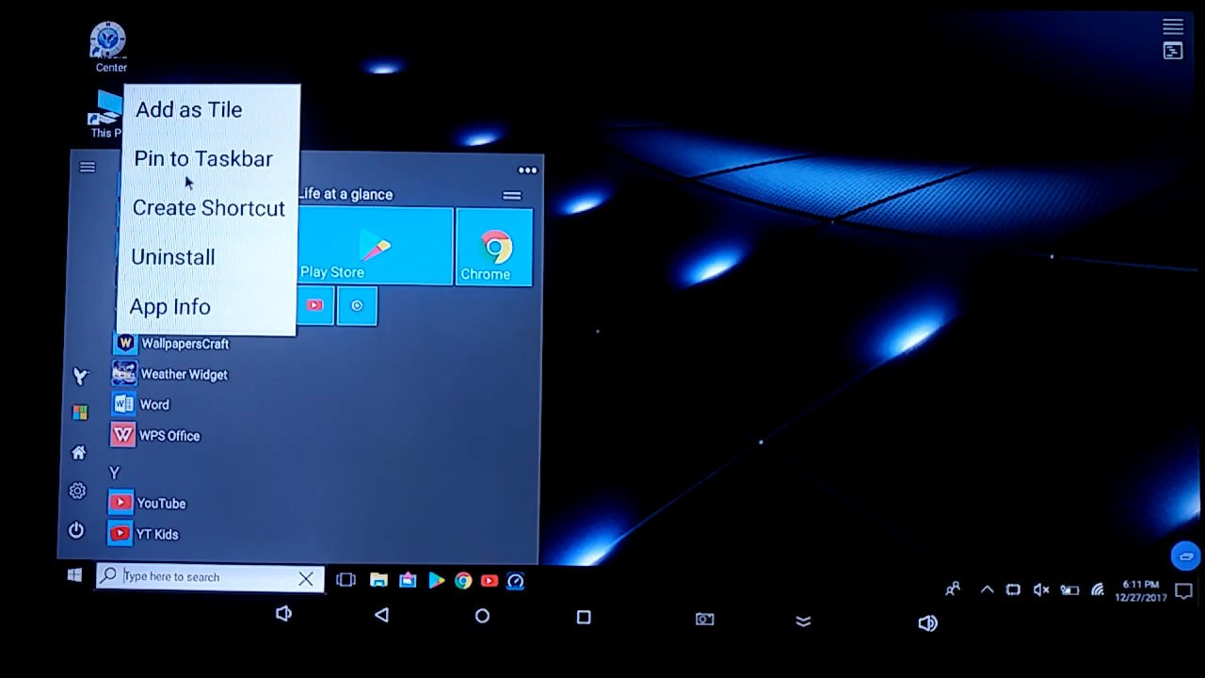
pyautogui.moveTo(185, 200)
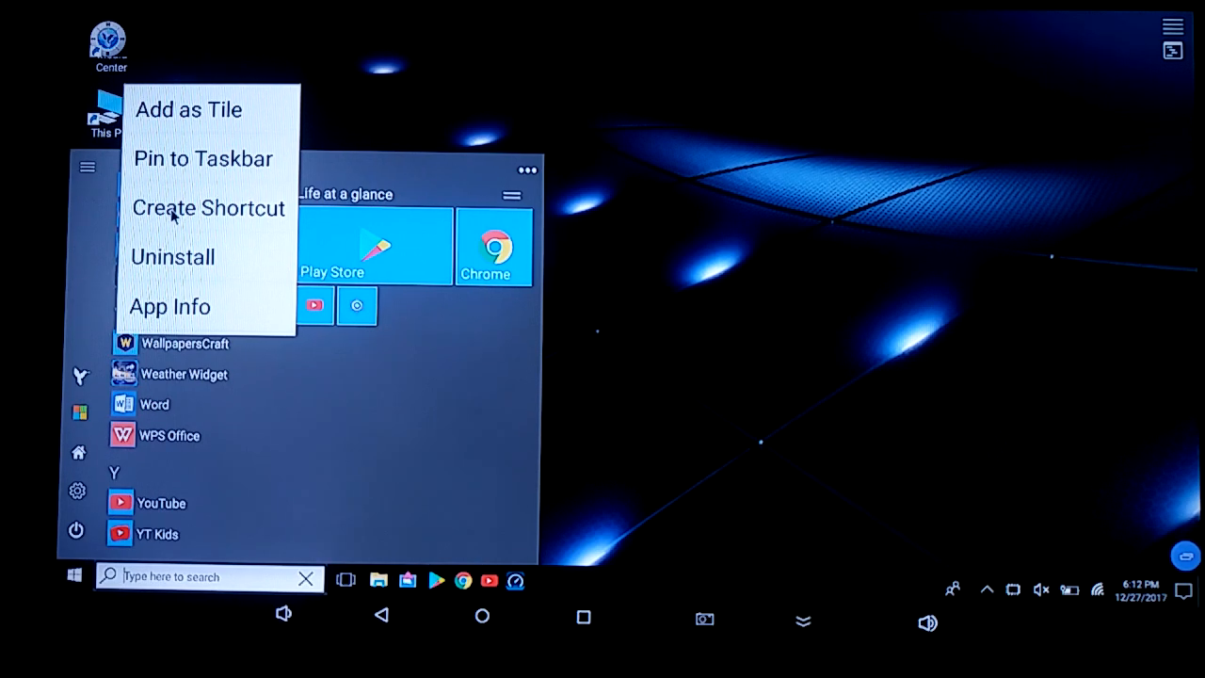
pyautogui.click(216, 62)
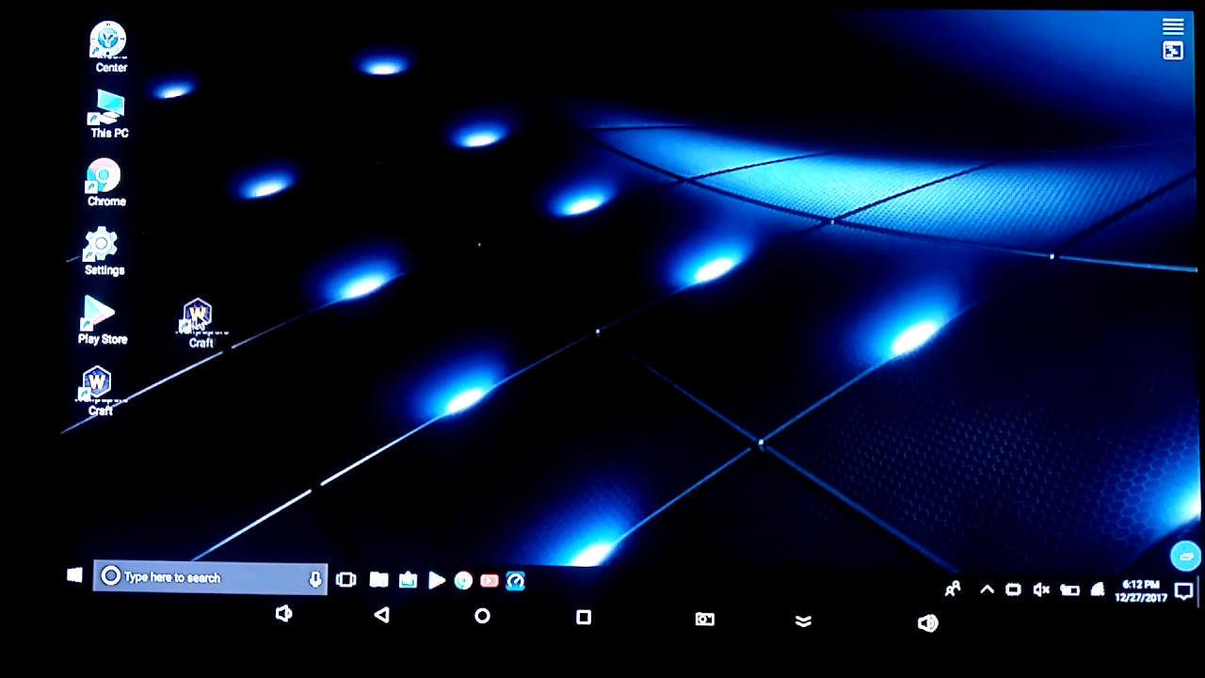
# Move the WallpapersCraft shortcut into the icon column and bring up its options.
pyautogui.moveTo(198, 320); pyautogui.dragTo(324, 235)
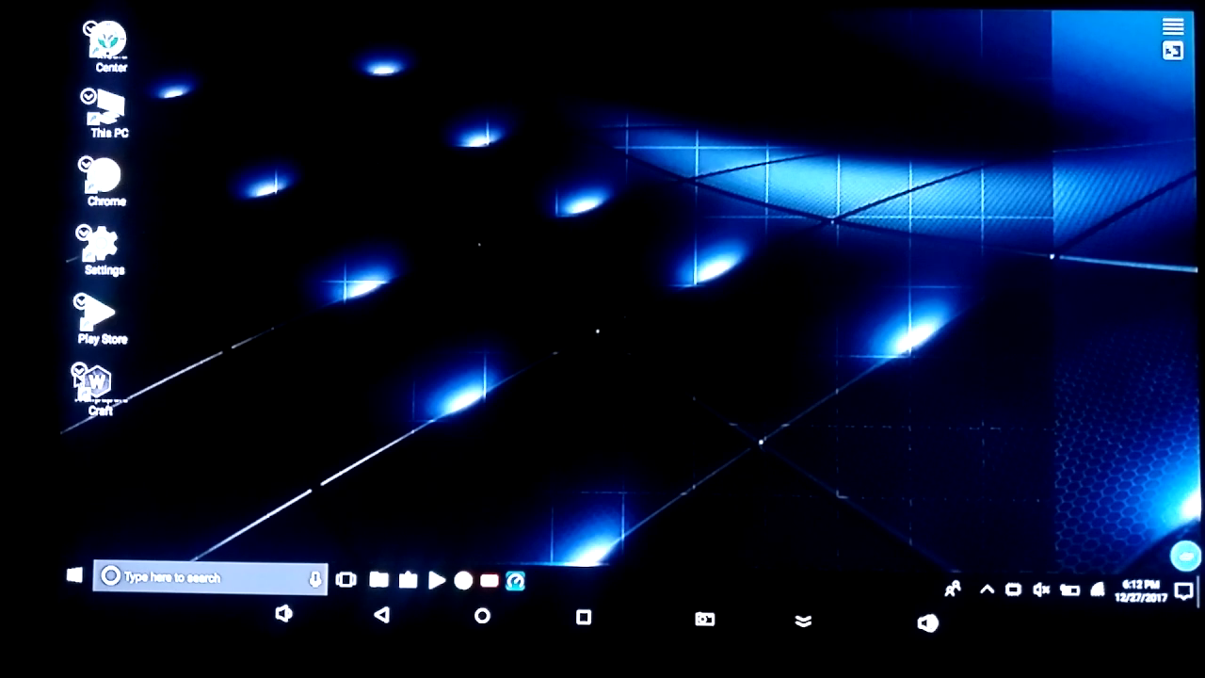
pyautogui.rightClick(106, 107)
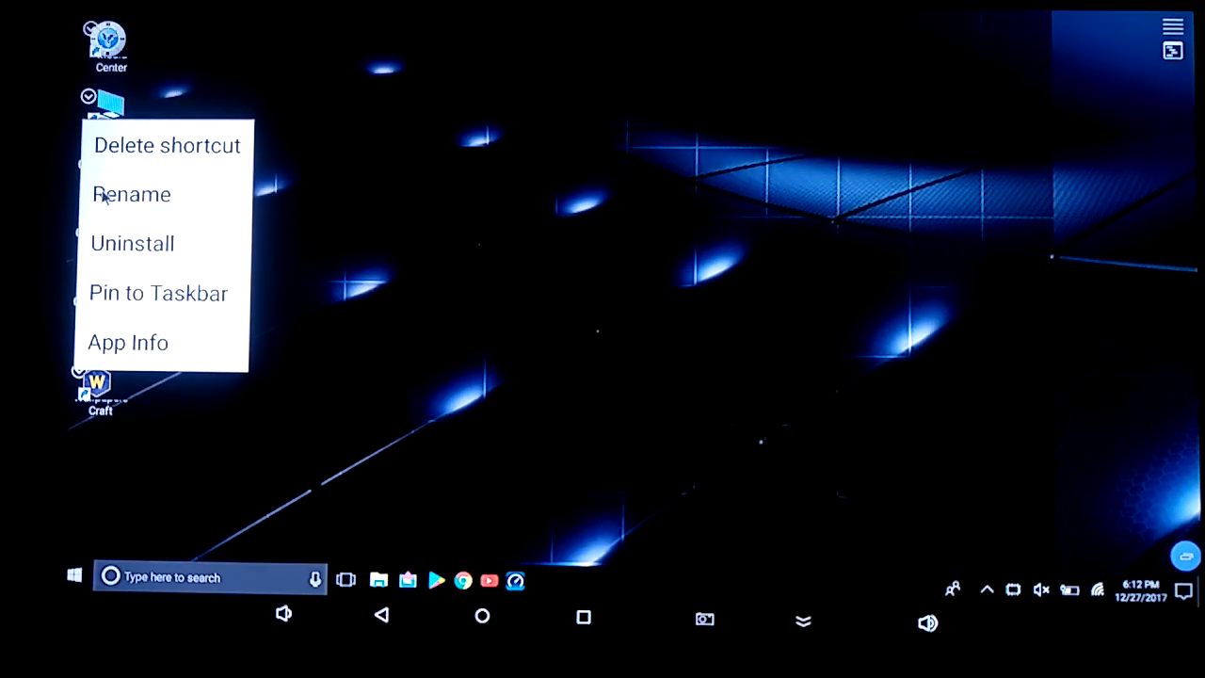
pyautogui.moveTo(115, 152)
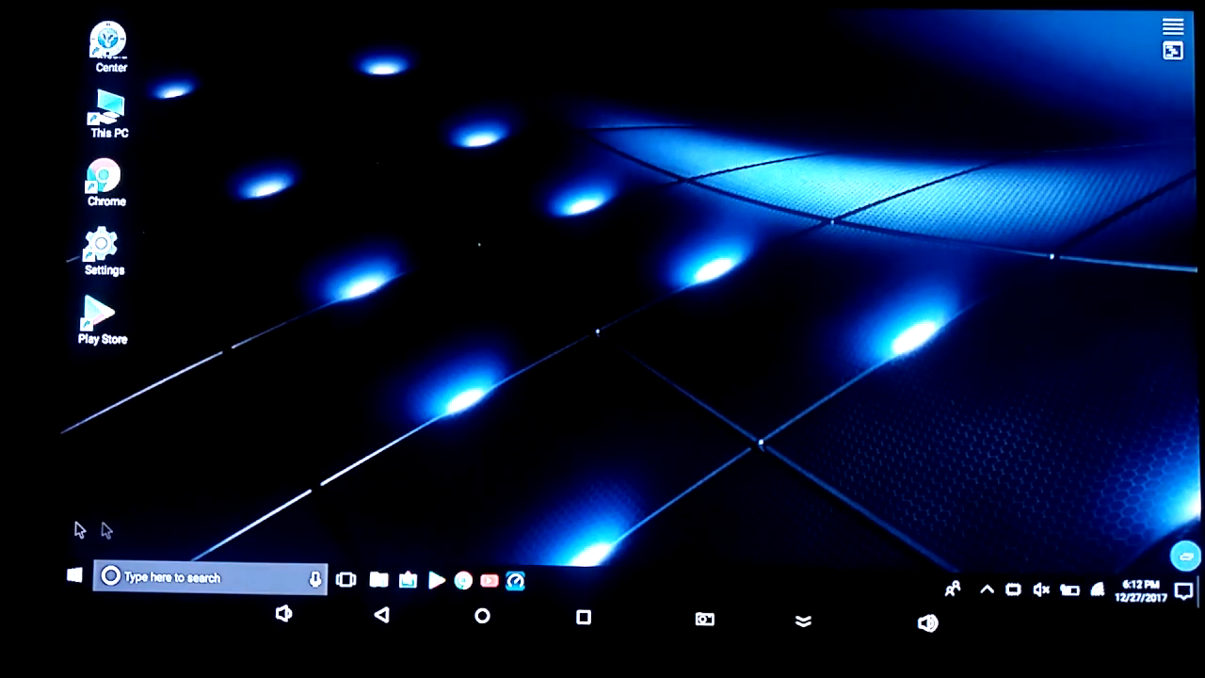
pyautogui.moveTo(353, 614)
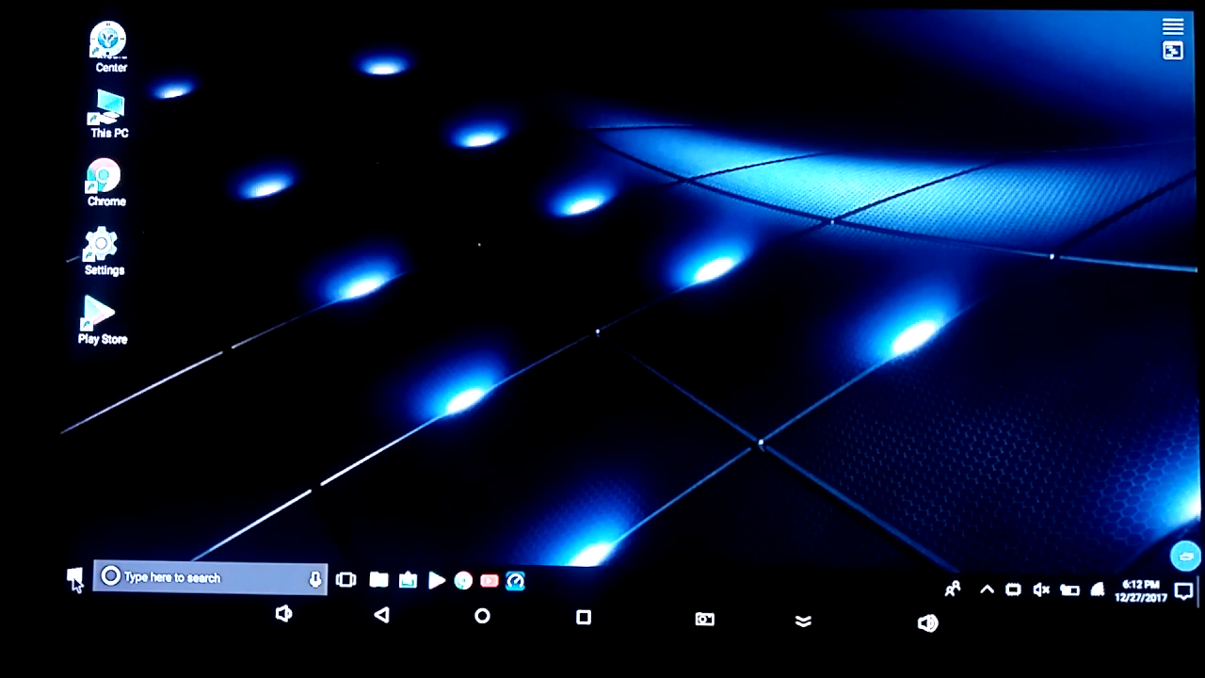
# Bring up the options of an app in the Start menu list to pin it to the taskbar.
pyautogui.click(74, 576)
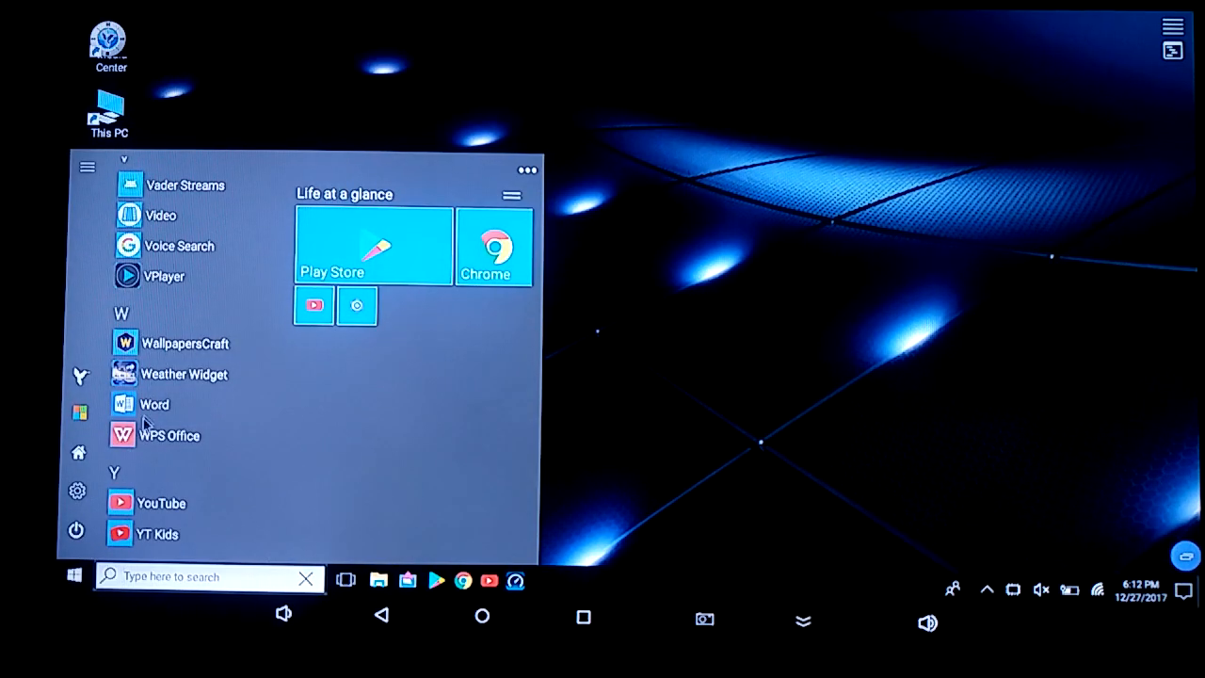
pyautogui.moveTo(226, 179)
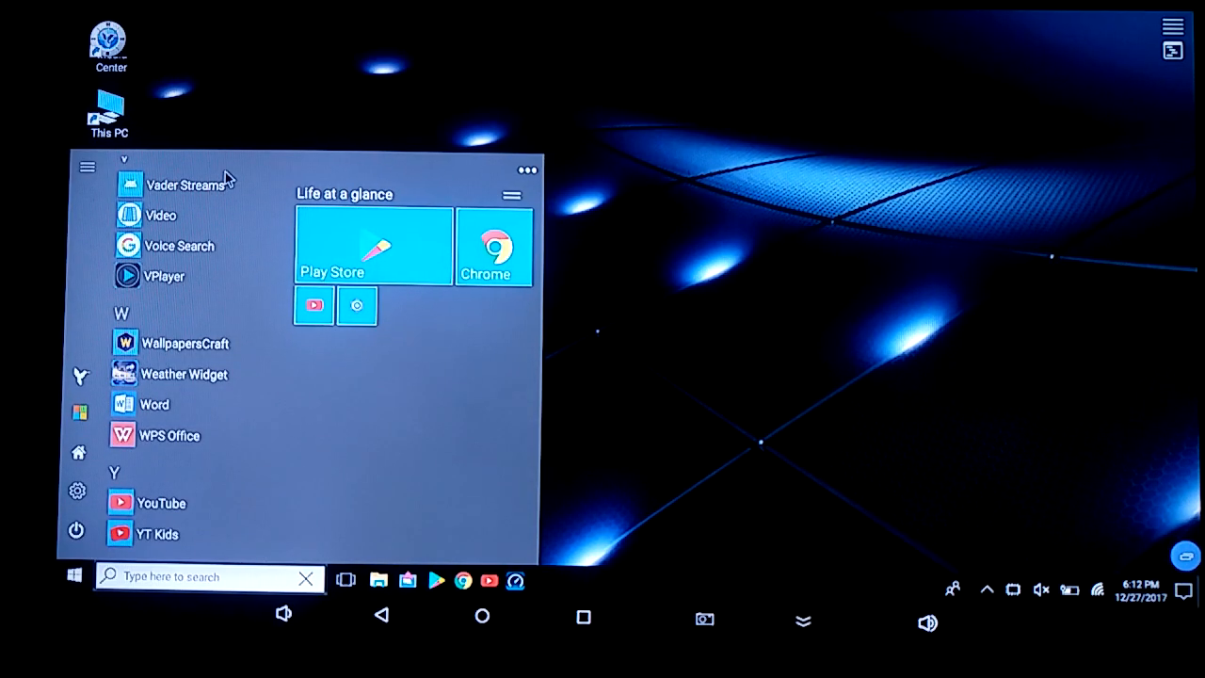
pyautogui.moveTo(757, 90)
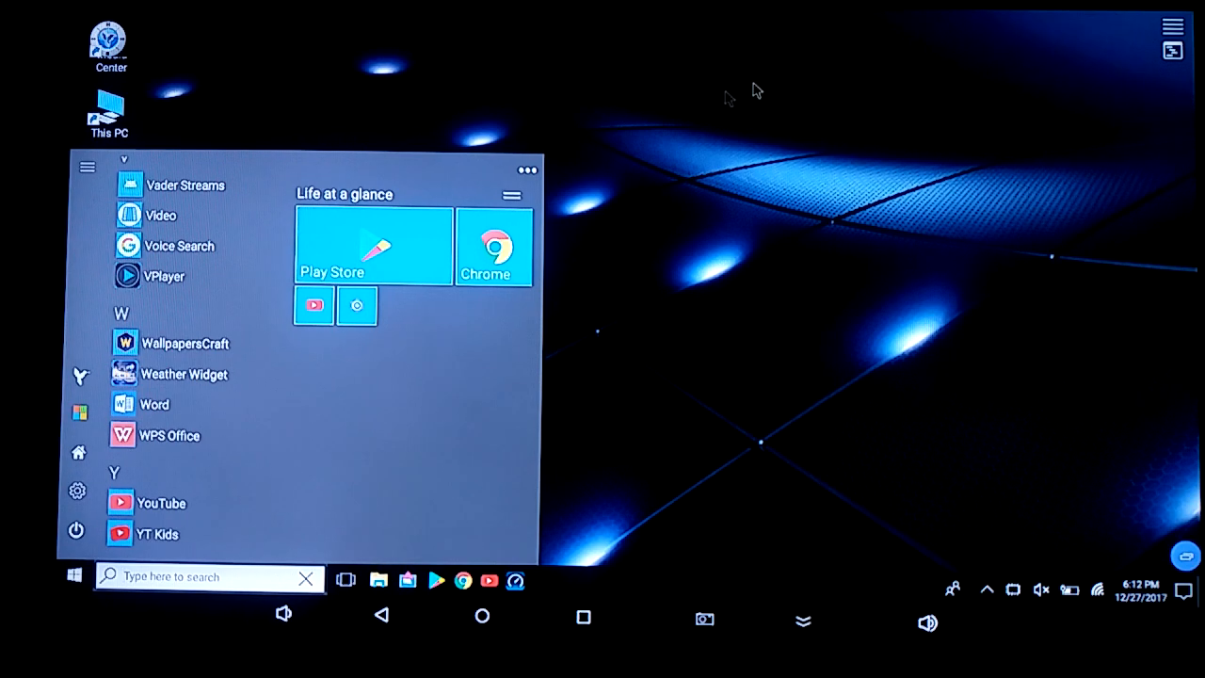
pyautogui.moveTo(142, 376)
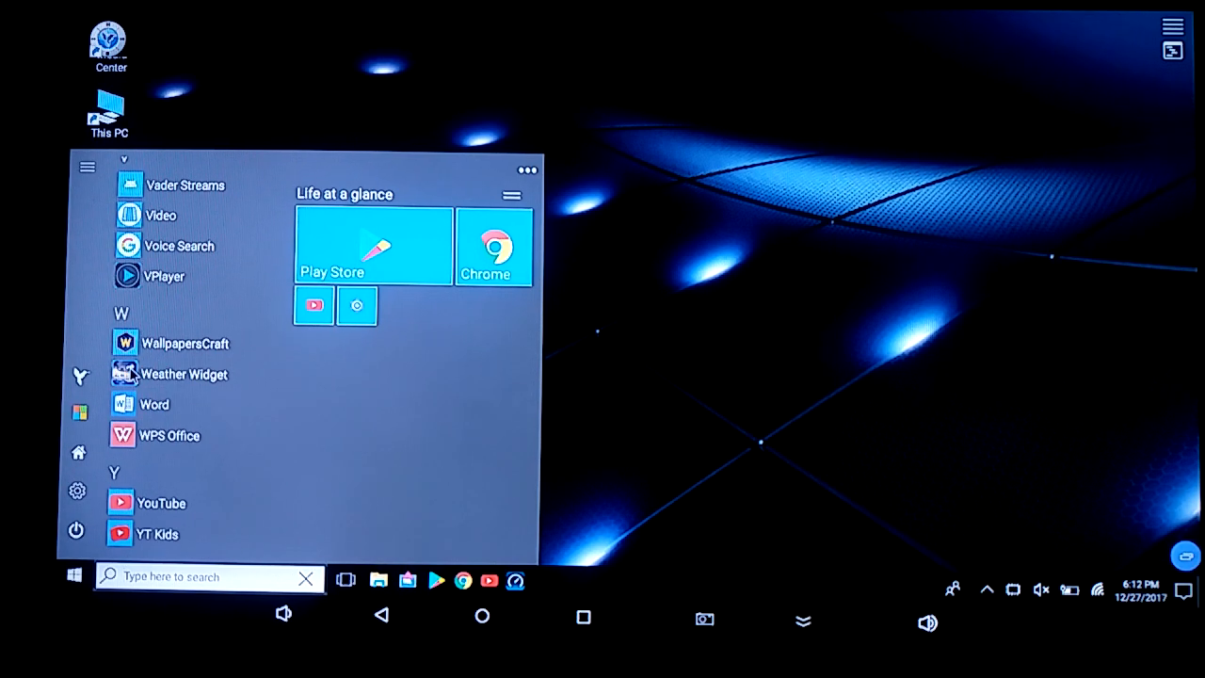
pyautogui.rightClick(184, 343)
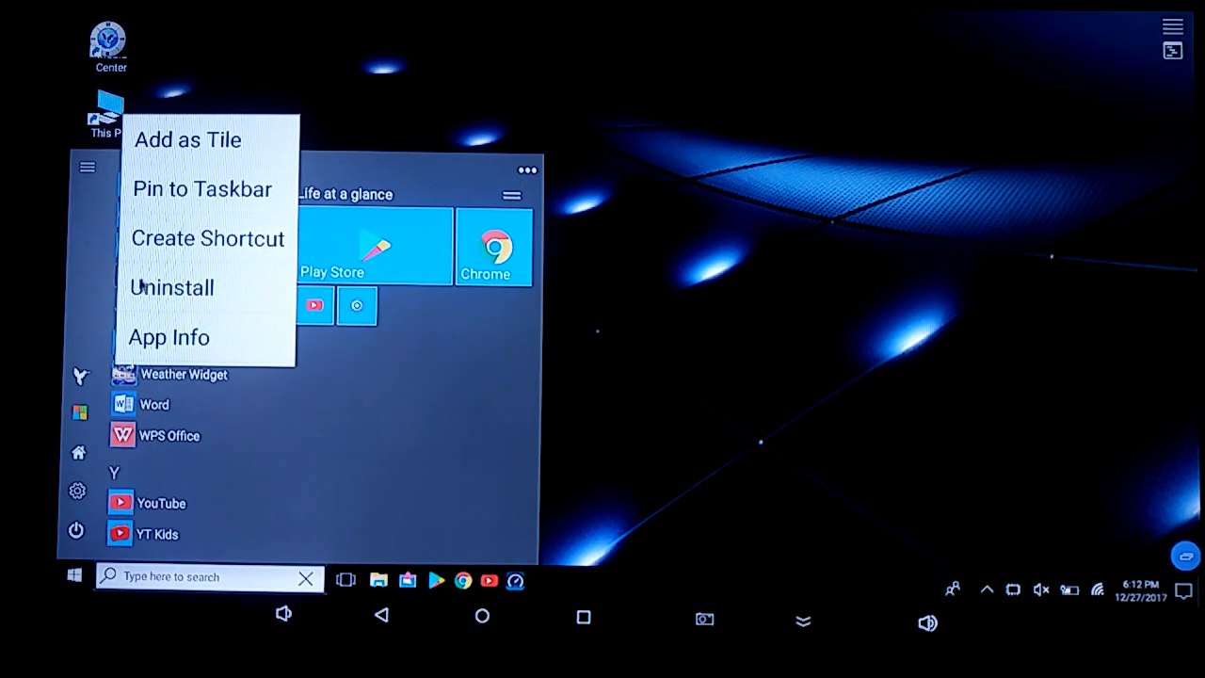
pyautogui.moveTo(179, 189)
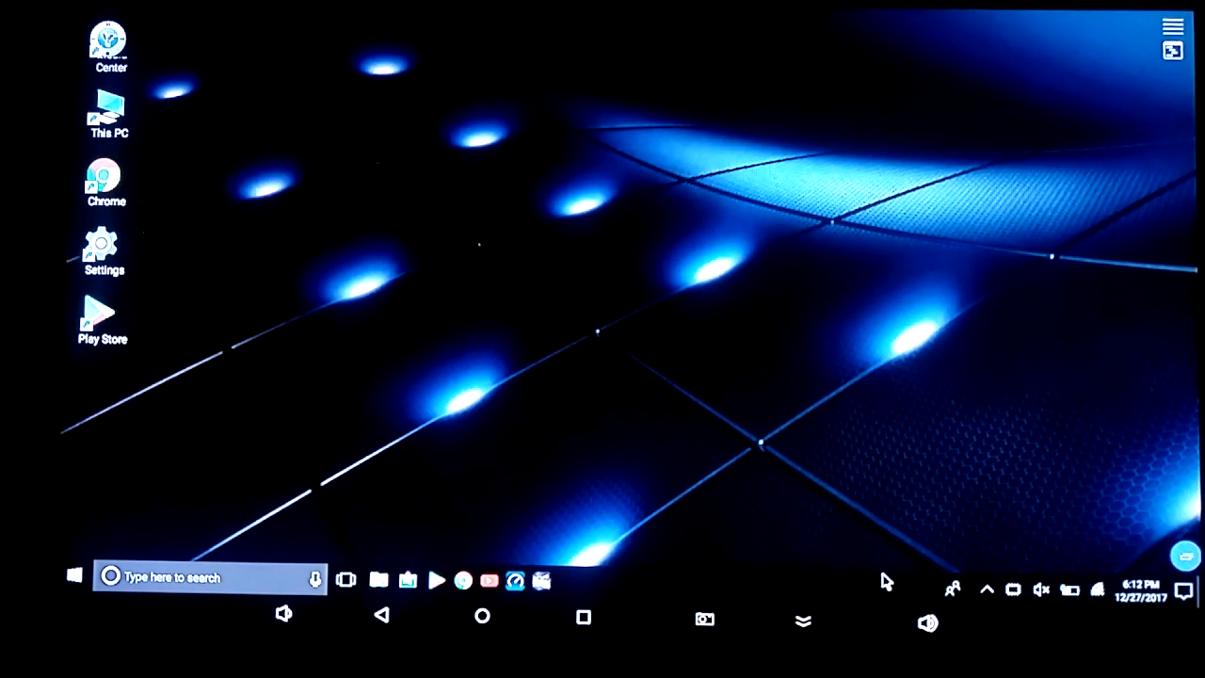
pyautogui.moveTo(787, 630)
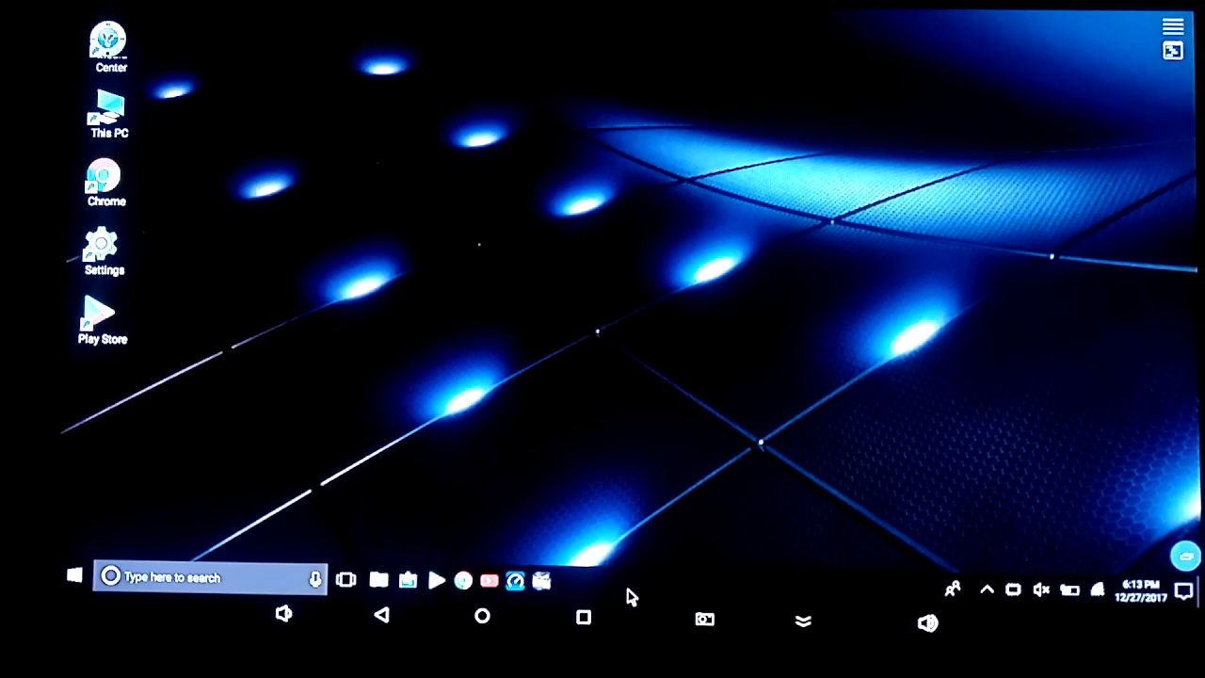
pyautogui.moveTo(648, 591)
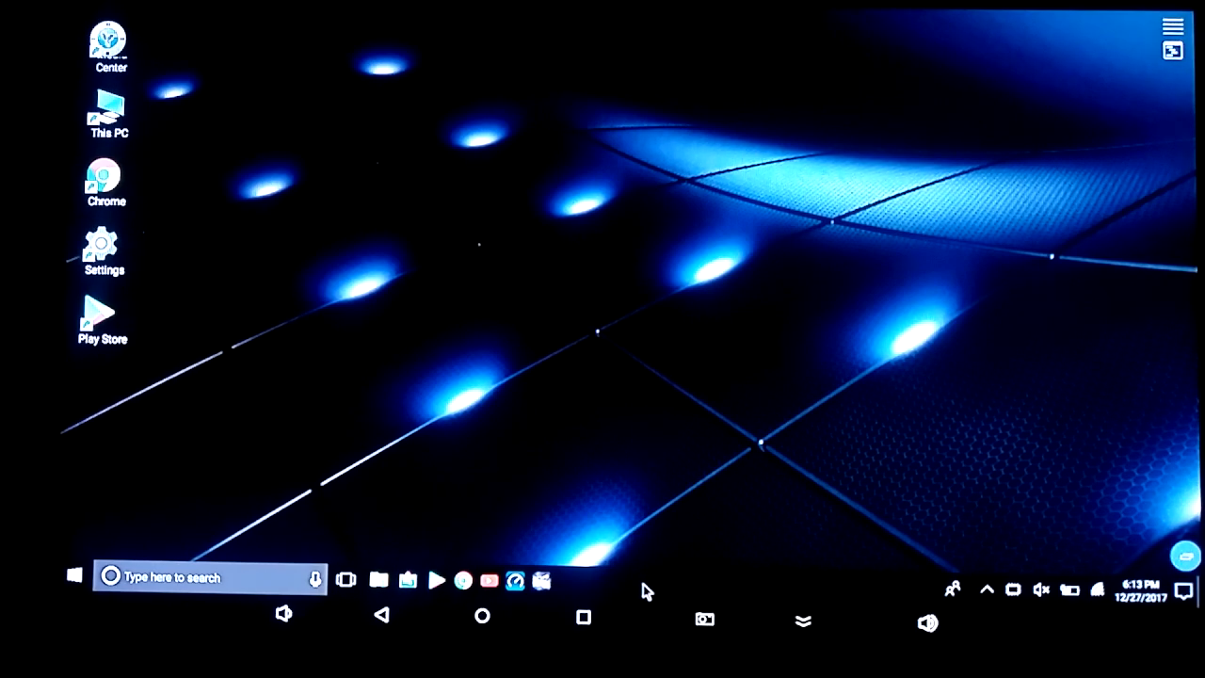
pyautogui.moveTo(548, 618)
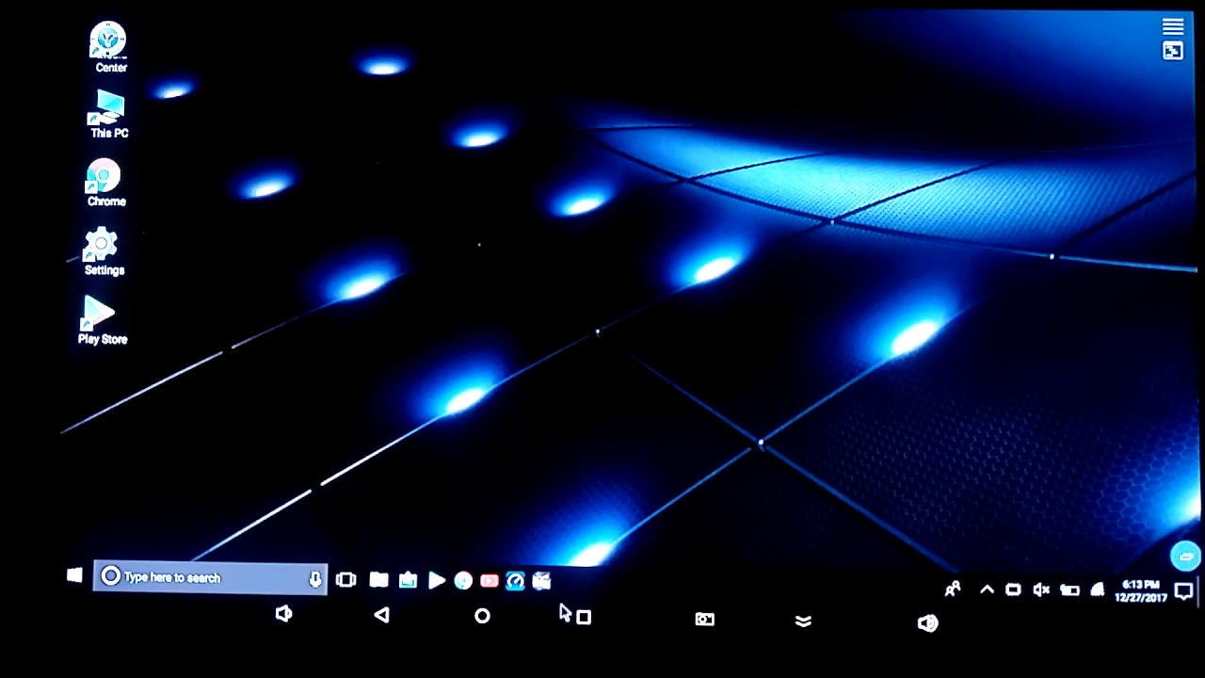
pyautogui.moveTo(572, 595)
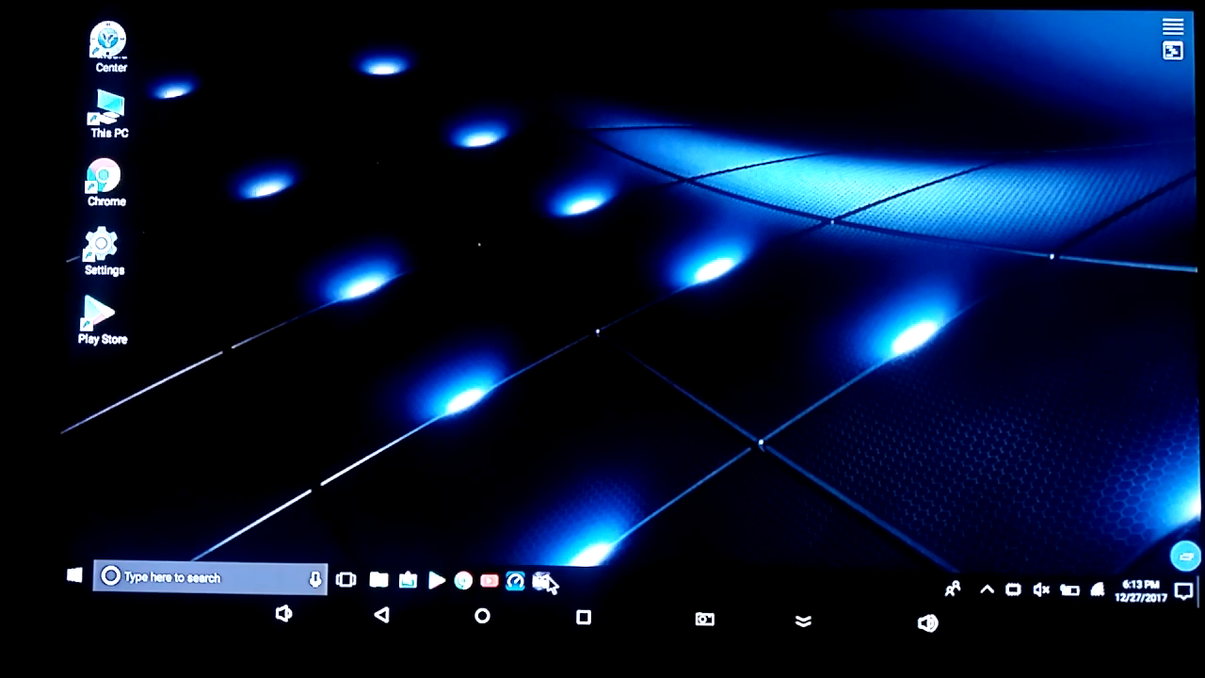
pyautogui.moveTo(763, 582)
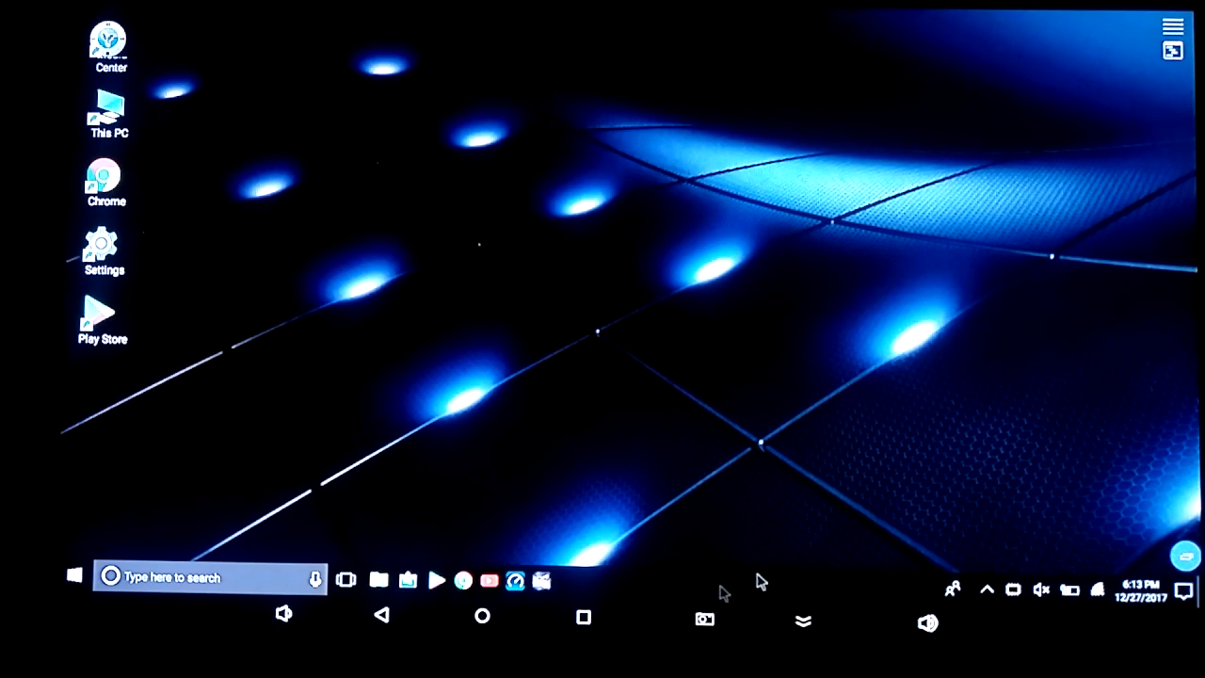
pyautogui.moveTo(725, 591)
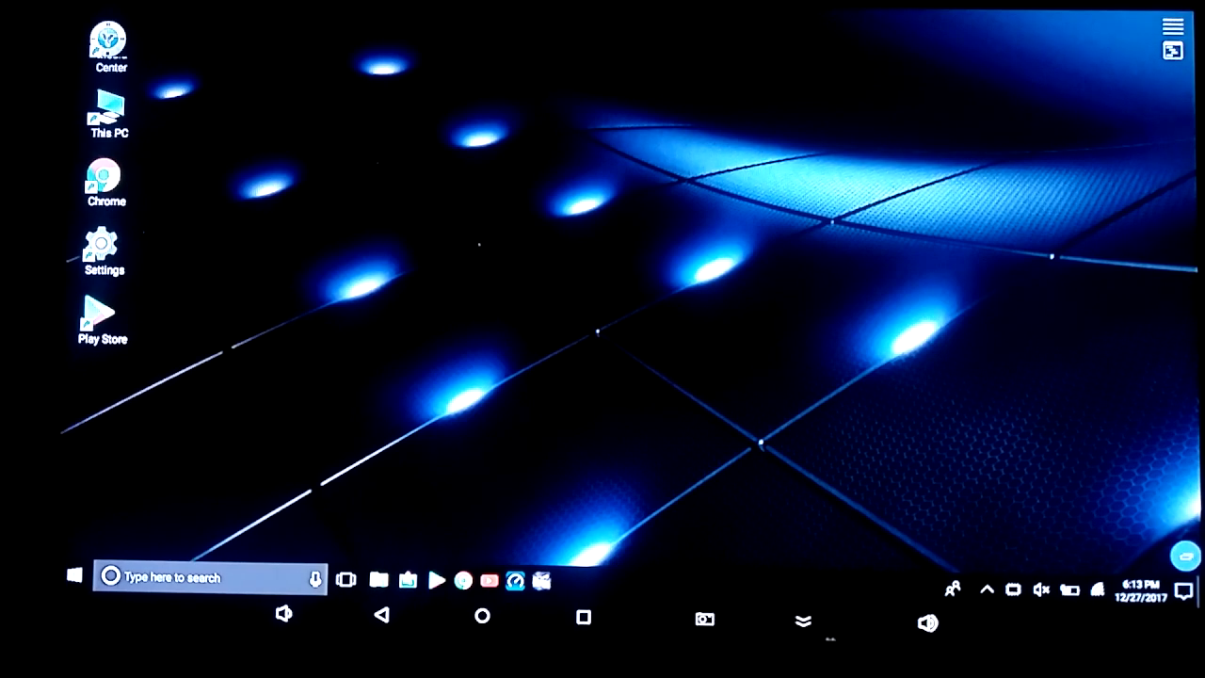